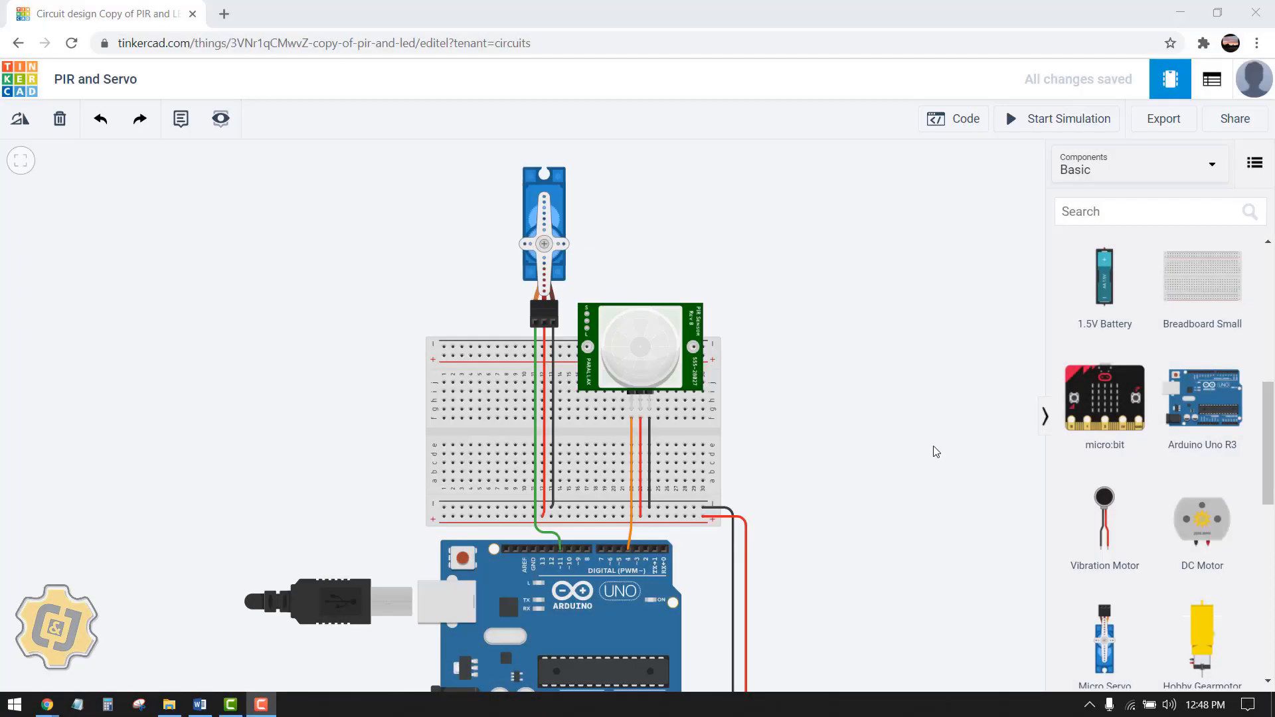
mouse_move(872, 405)
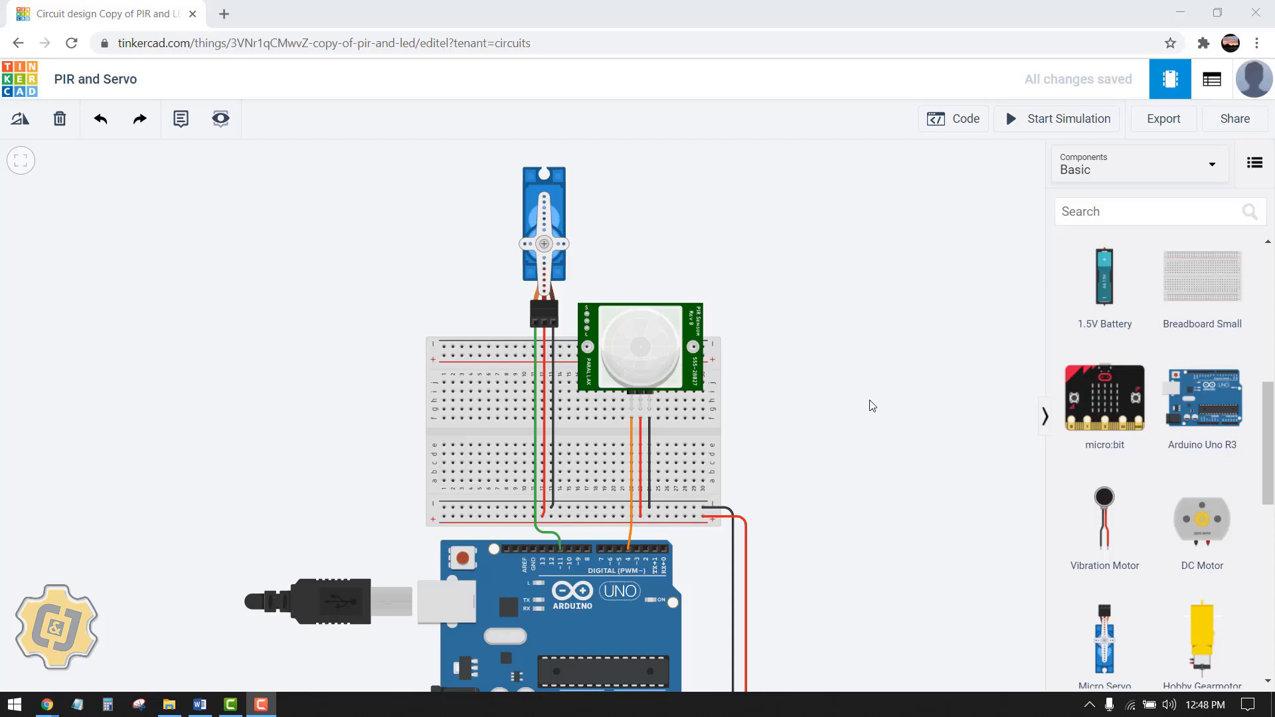
mouse_move(854, 404)
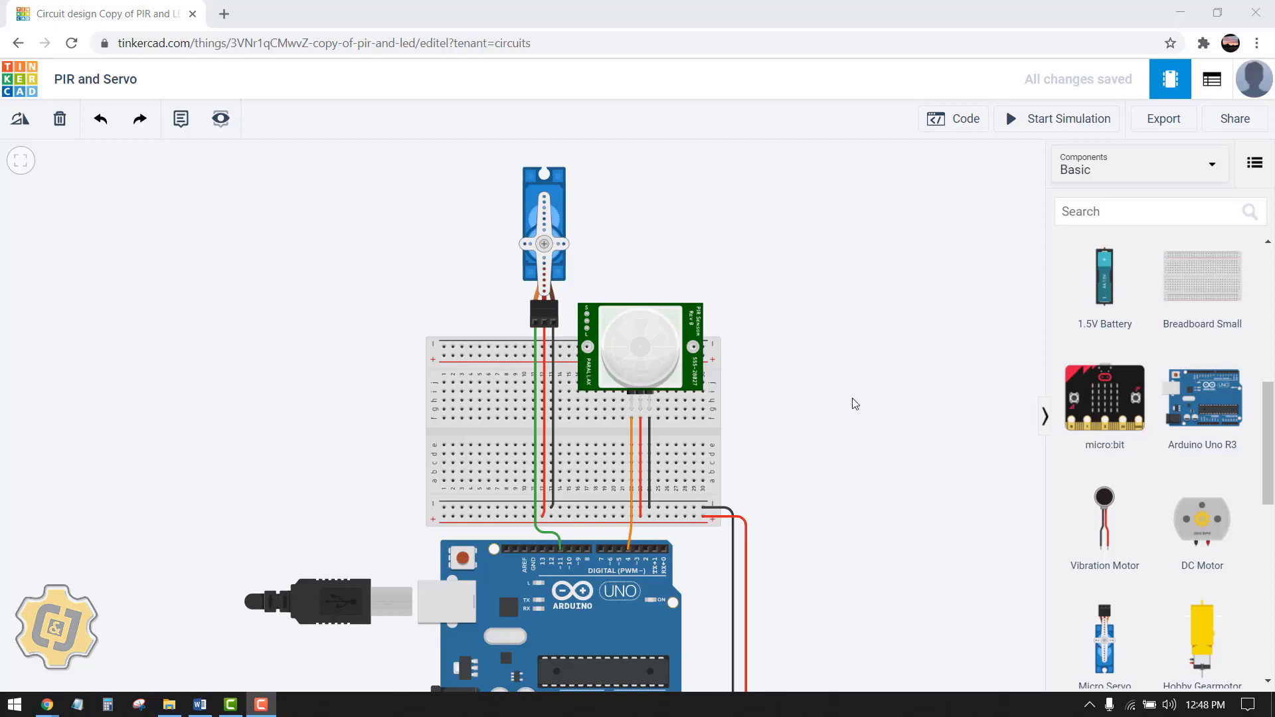
mouse_move(646, 242)
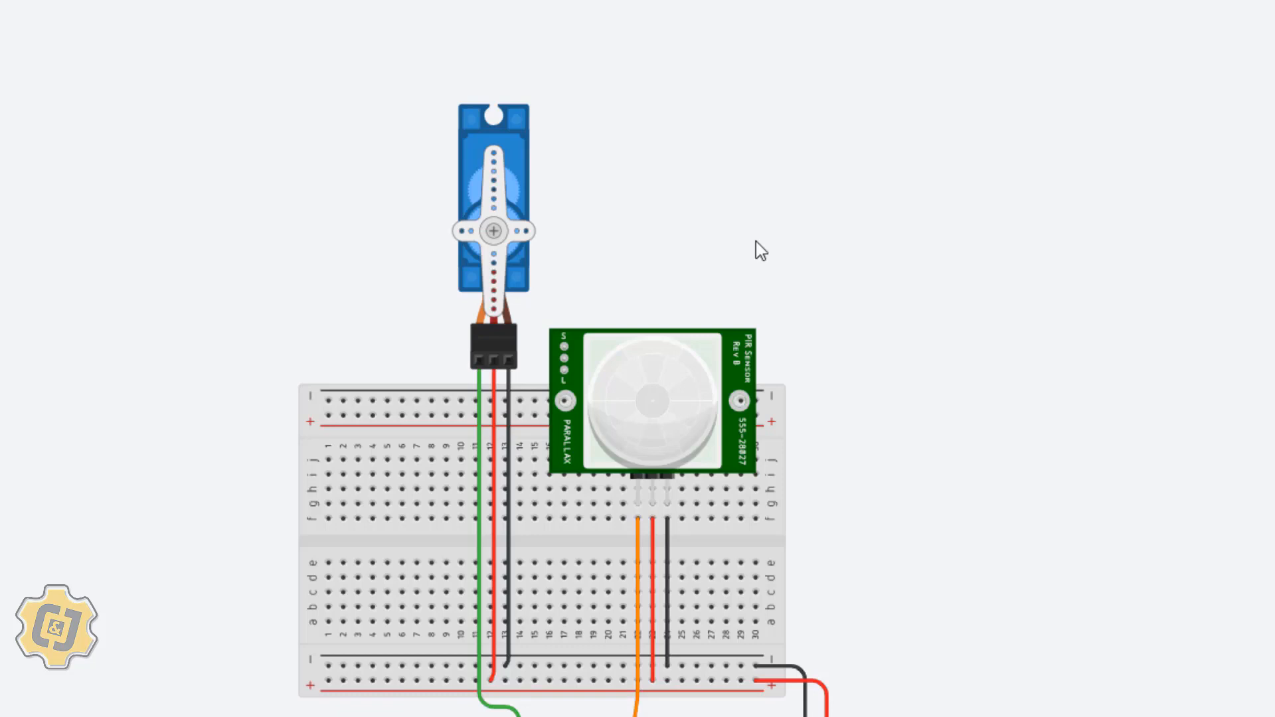
- Inspect the PIR sensor and servo properties and the sensor's detection area
click(650, 398)
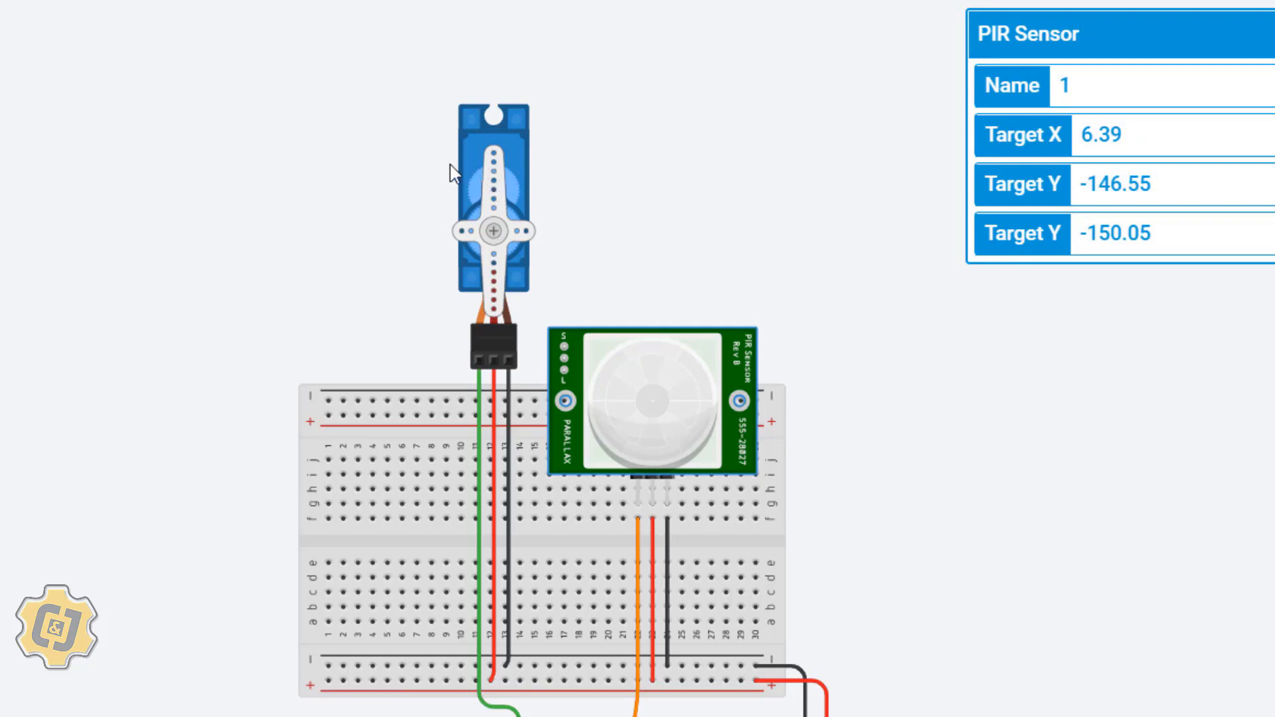
click(493, 230)
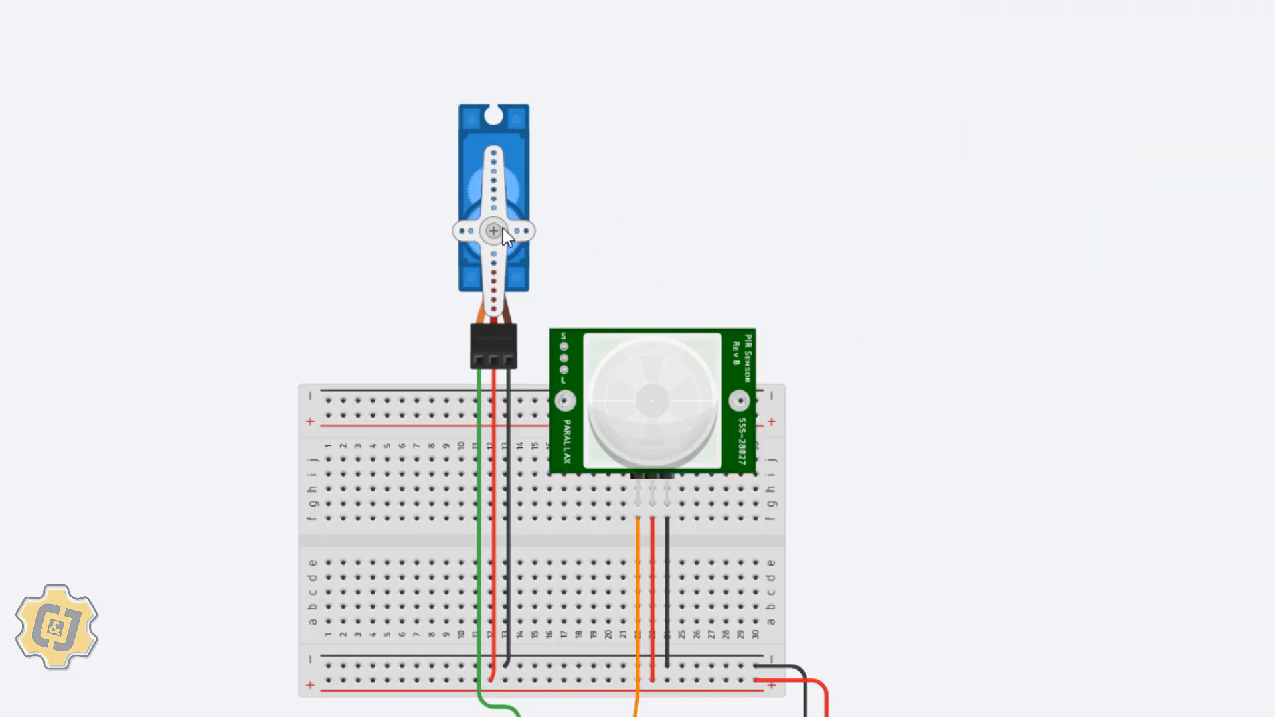
click(494, 231)
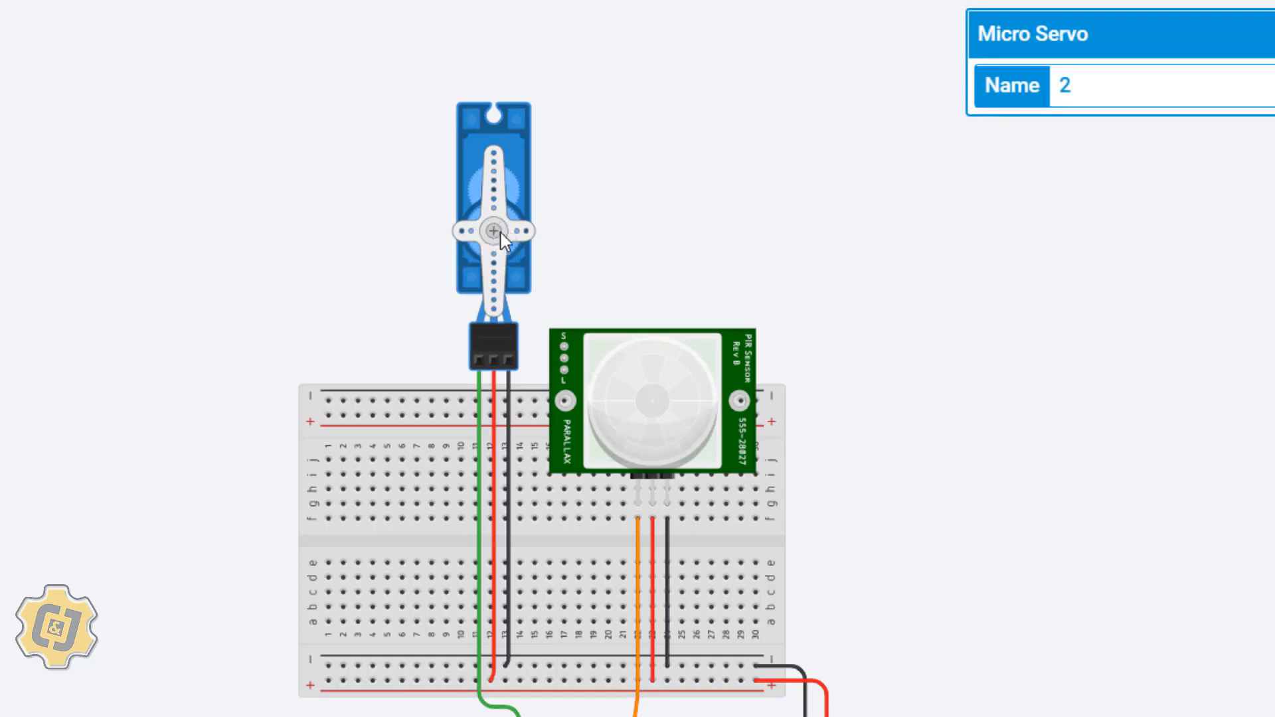
mouse_move(604, 243)
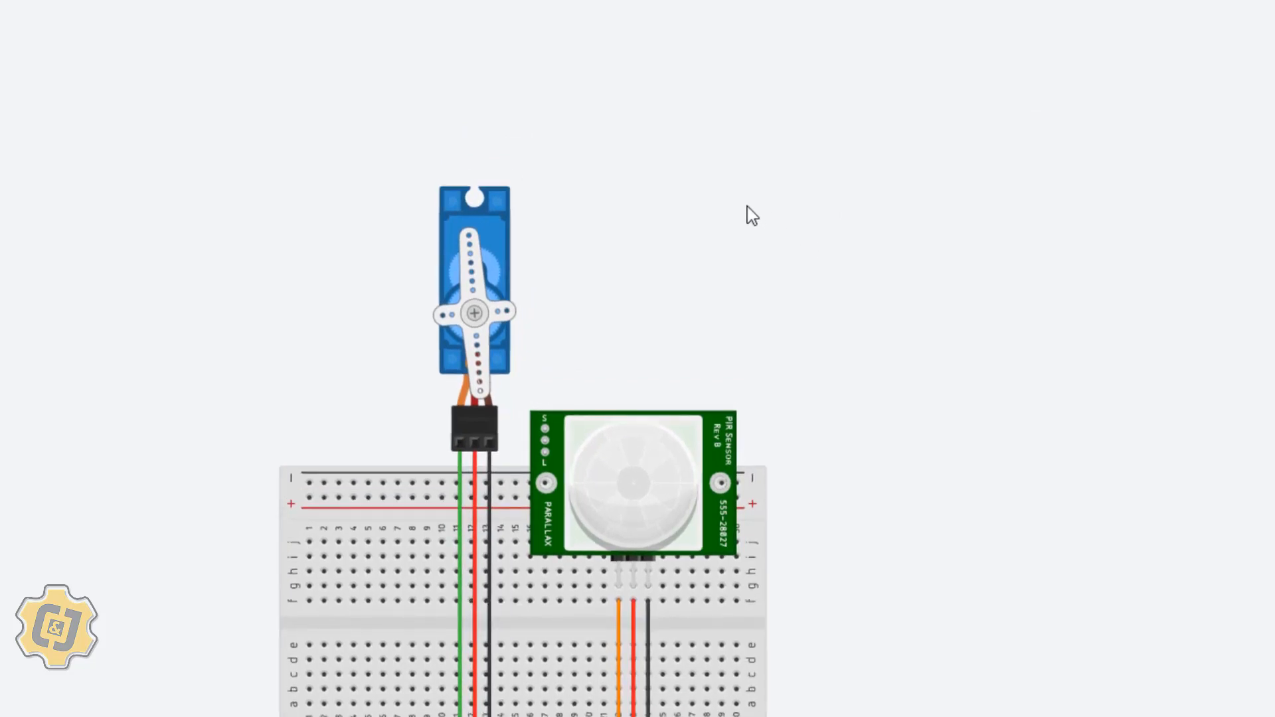
mouse_move(677, 463)
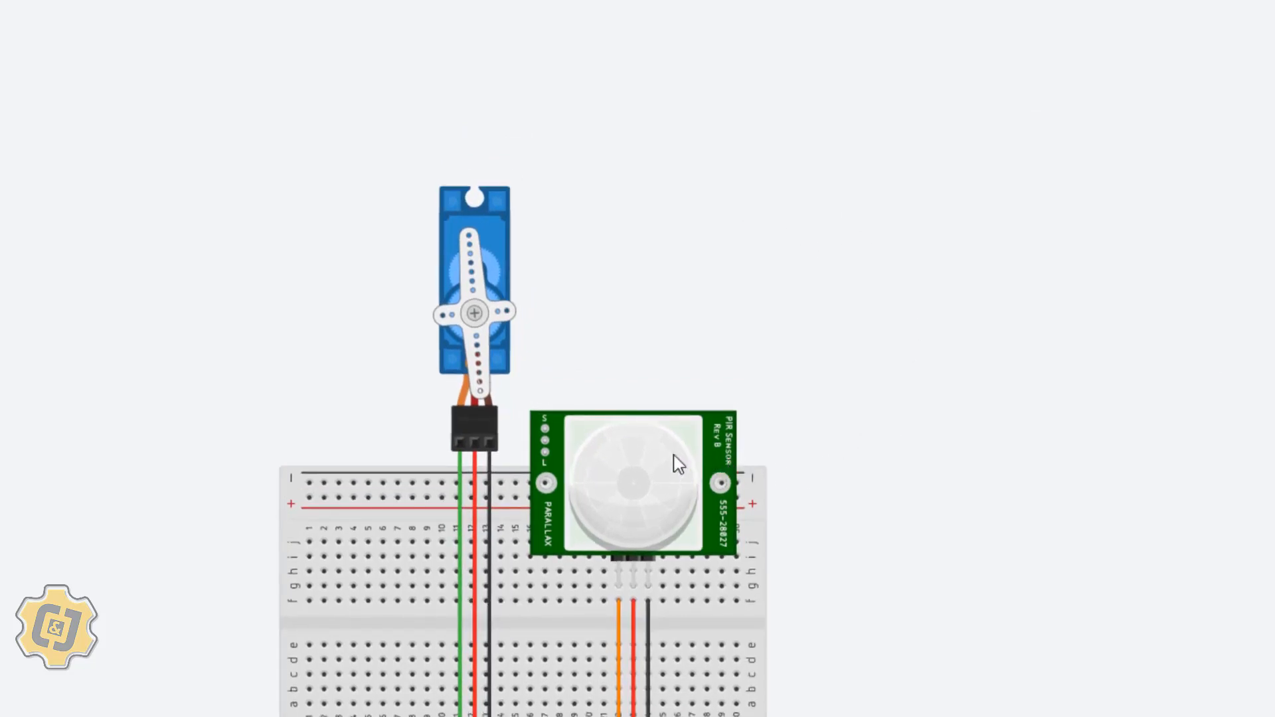
mouse_move(659, 474)
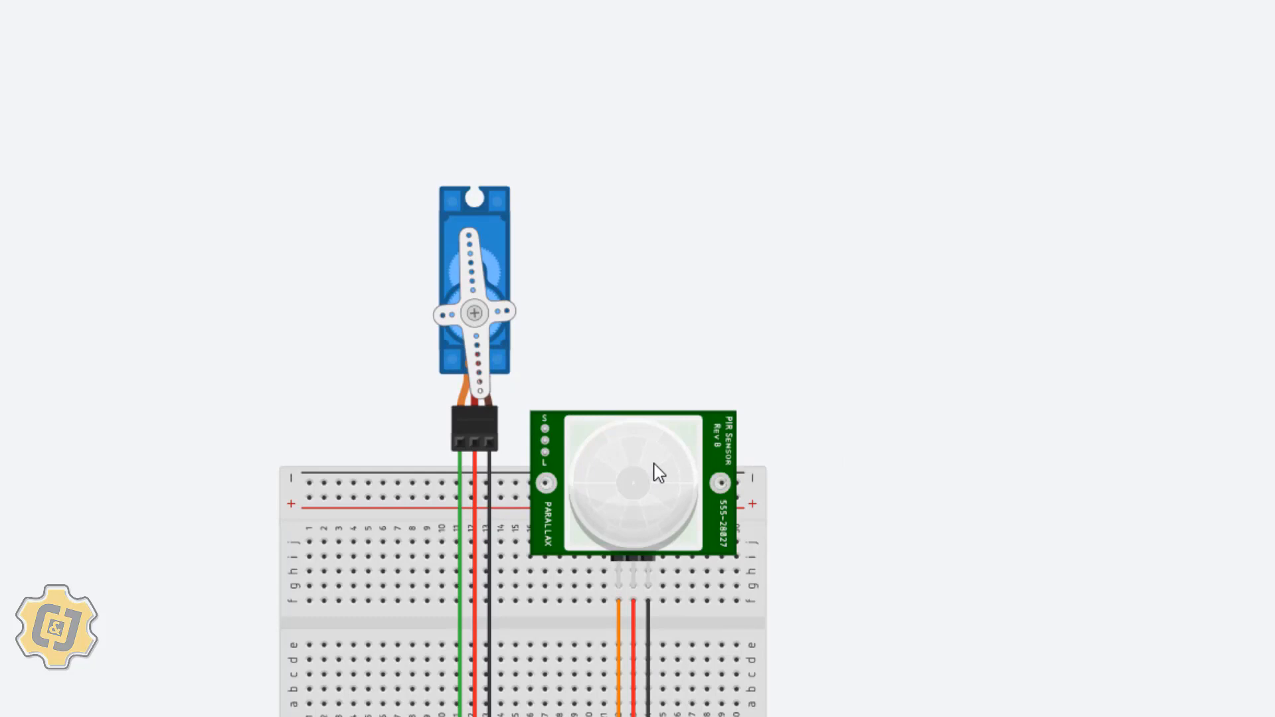
click(637, 472)
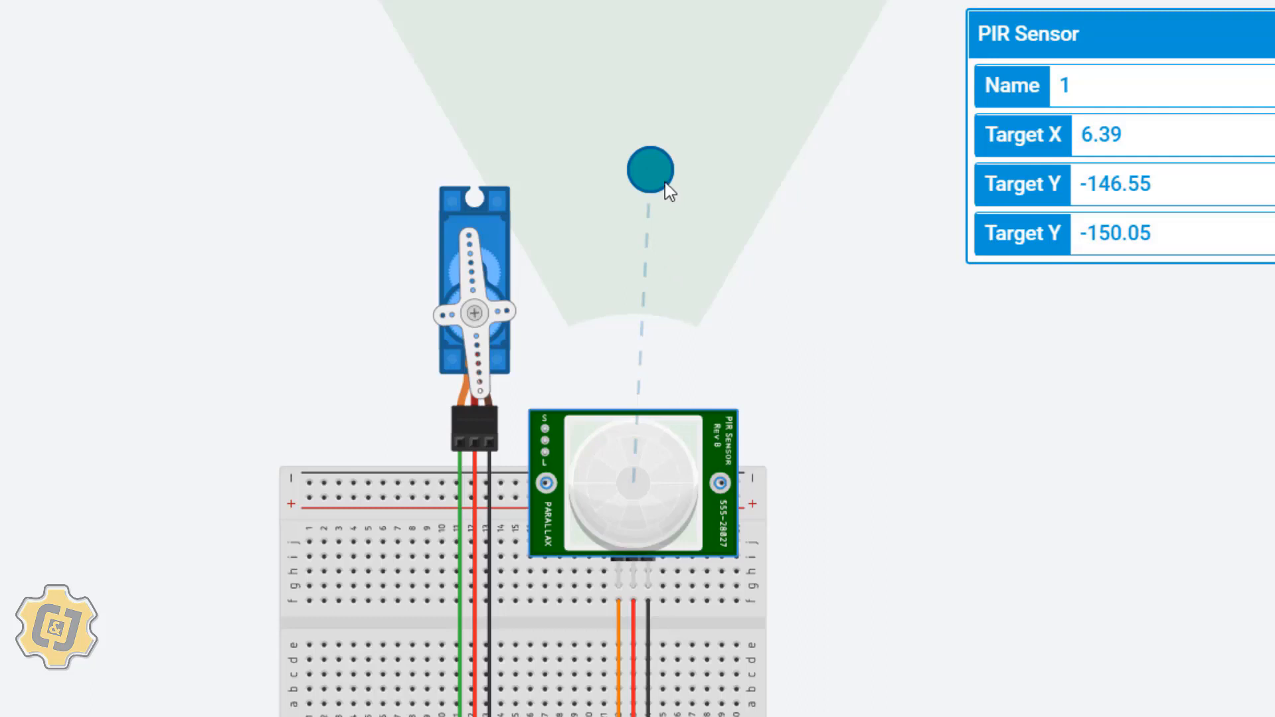
click(949, 449)
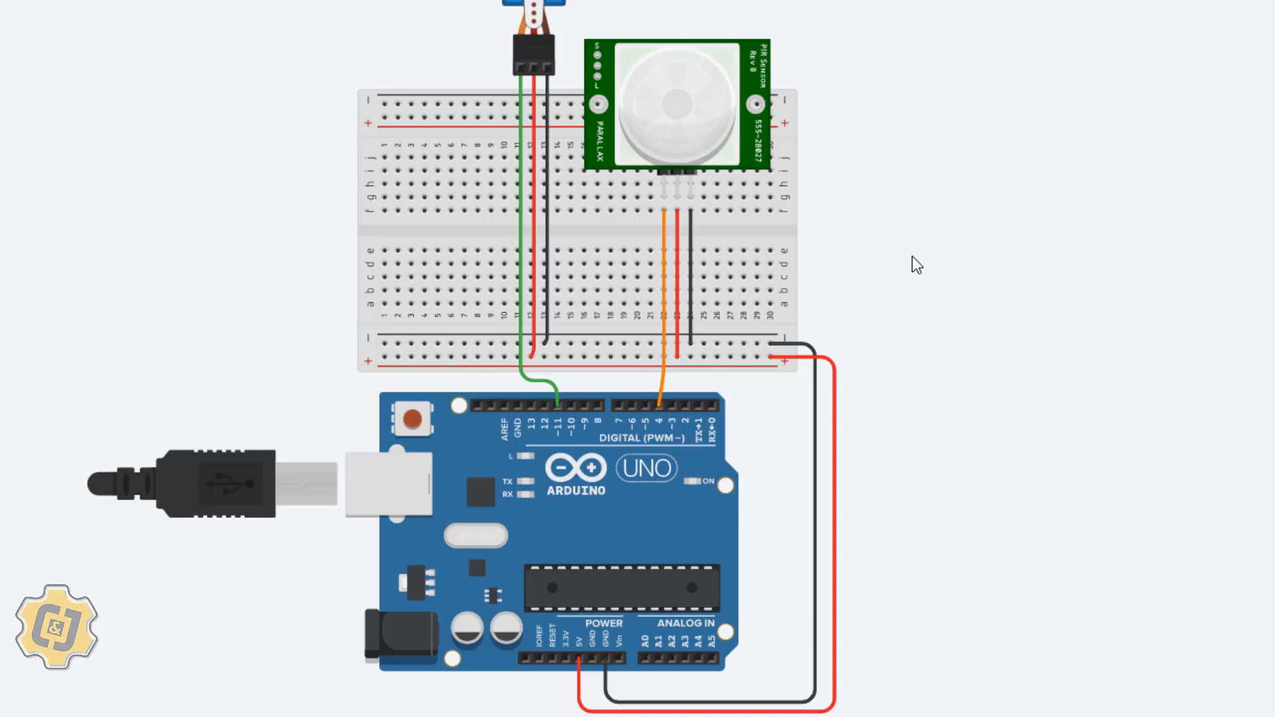
mouse_move(888, 276)
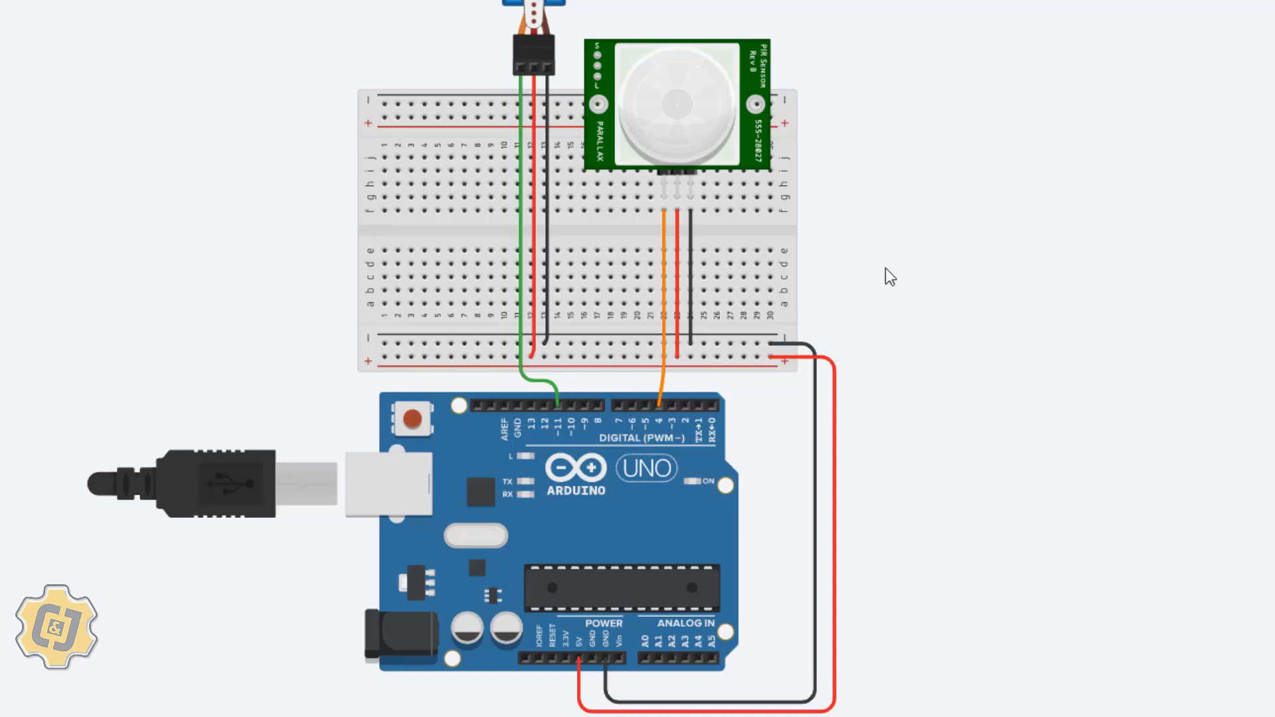
mouse_move(880, 329)
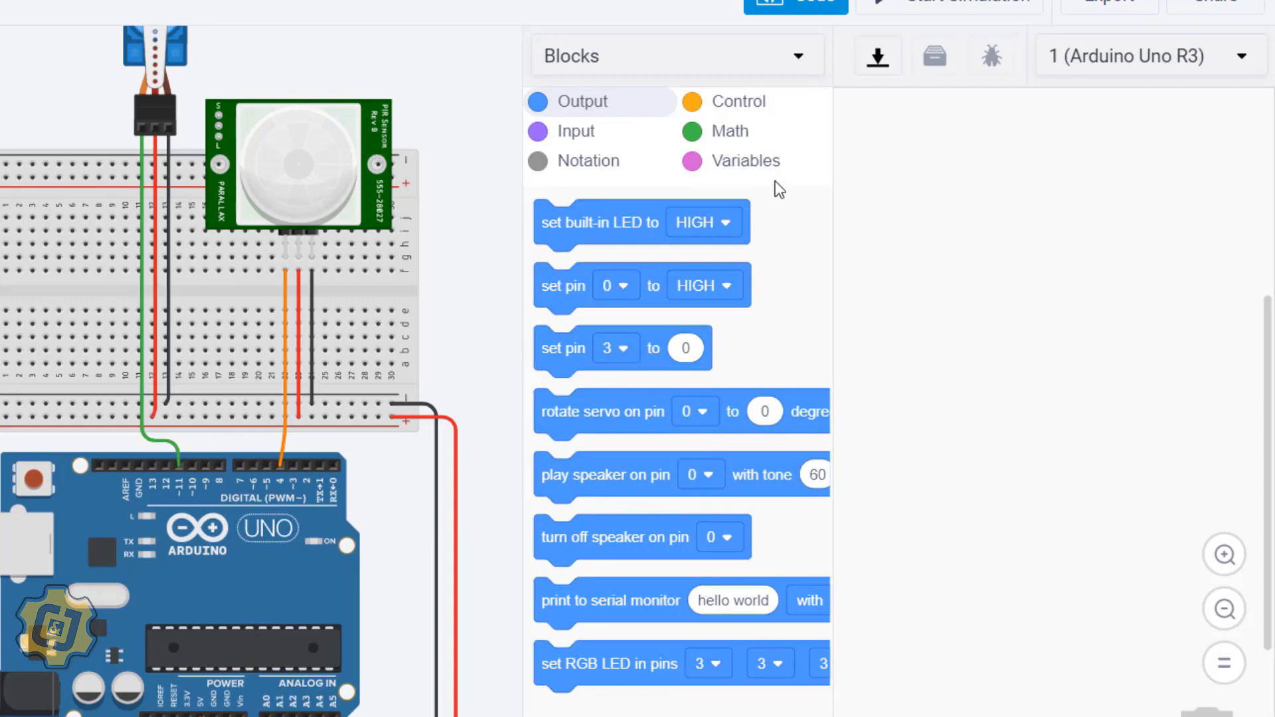
- Create a new block-code variable named 'pirState' from the Variables category
click(742, 160)
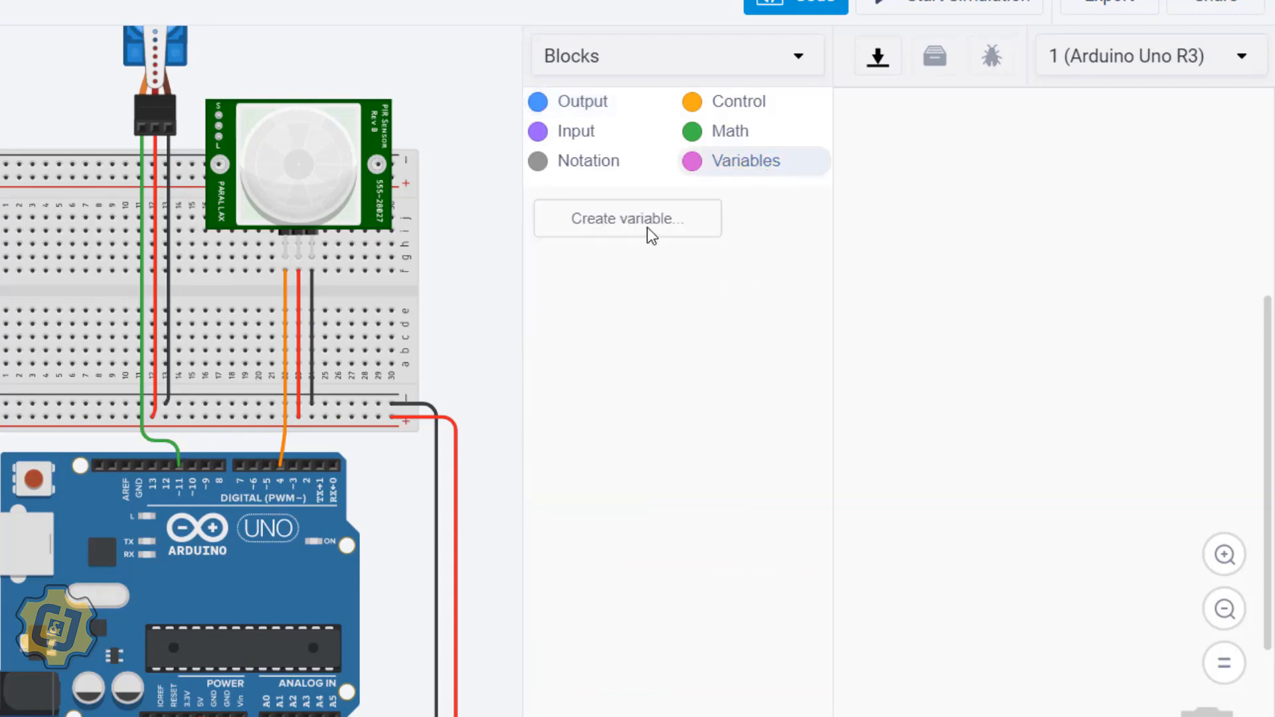
click(627, 218)
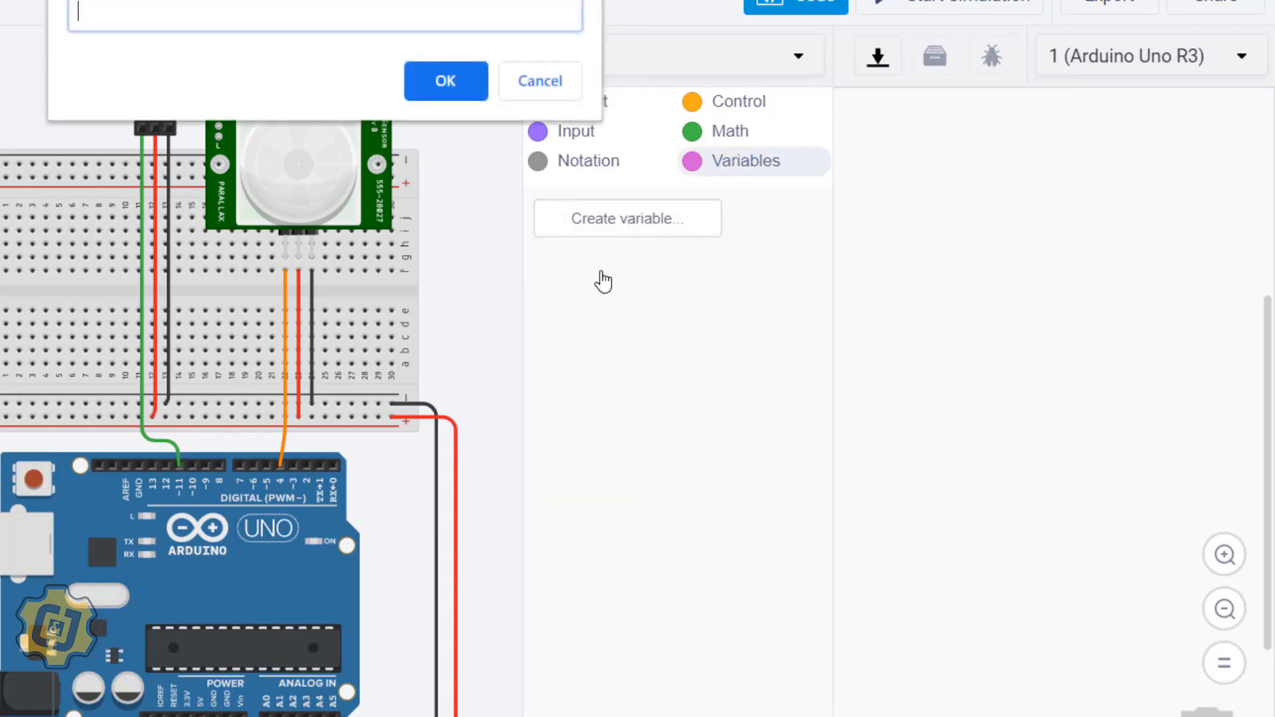
mouse_move(378, 23)
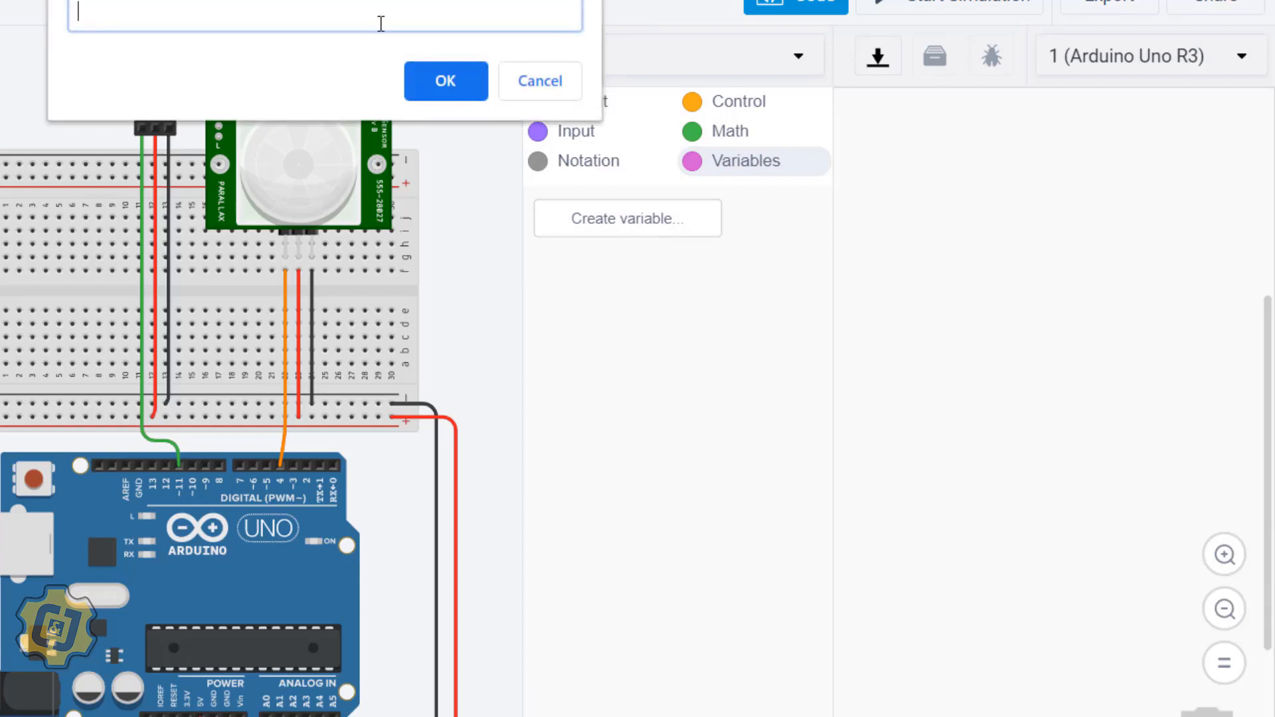
text(pirSta)
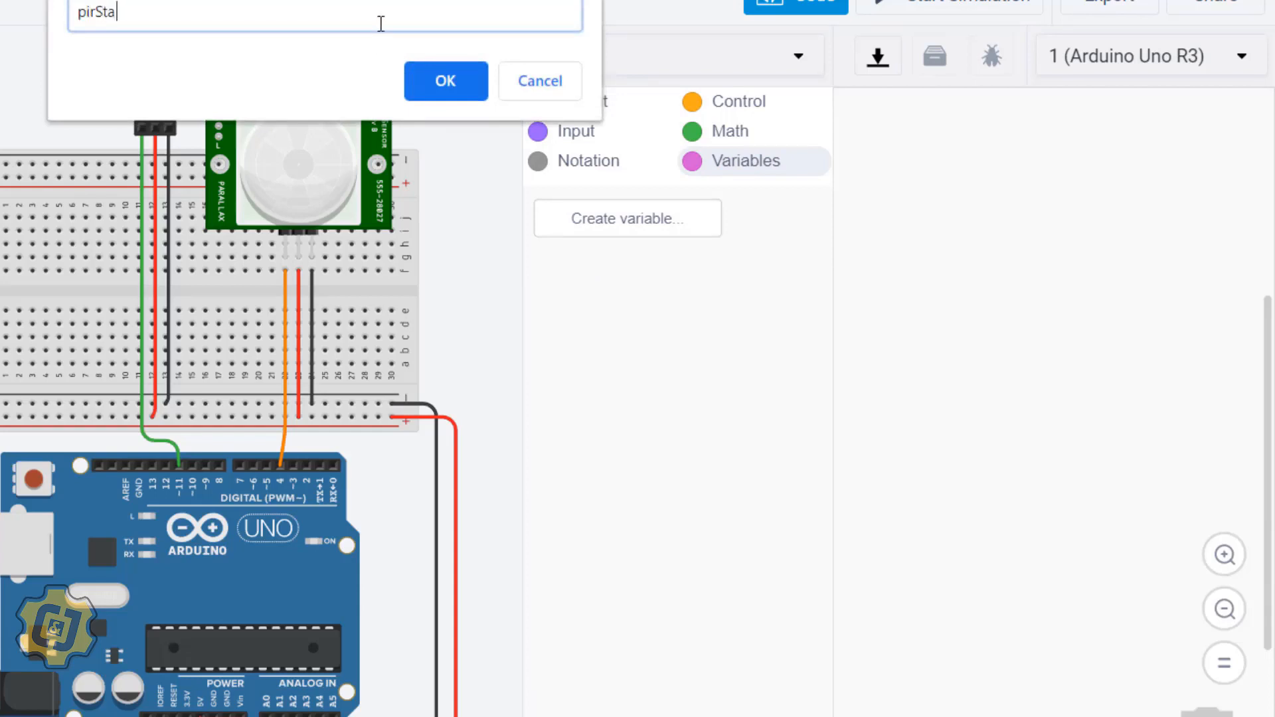
text(te)
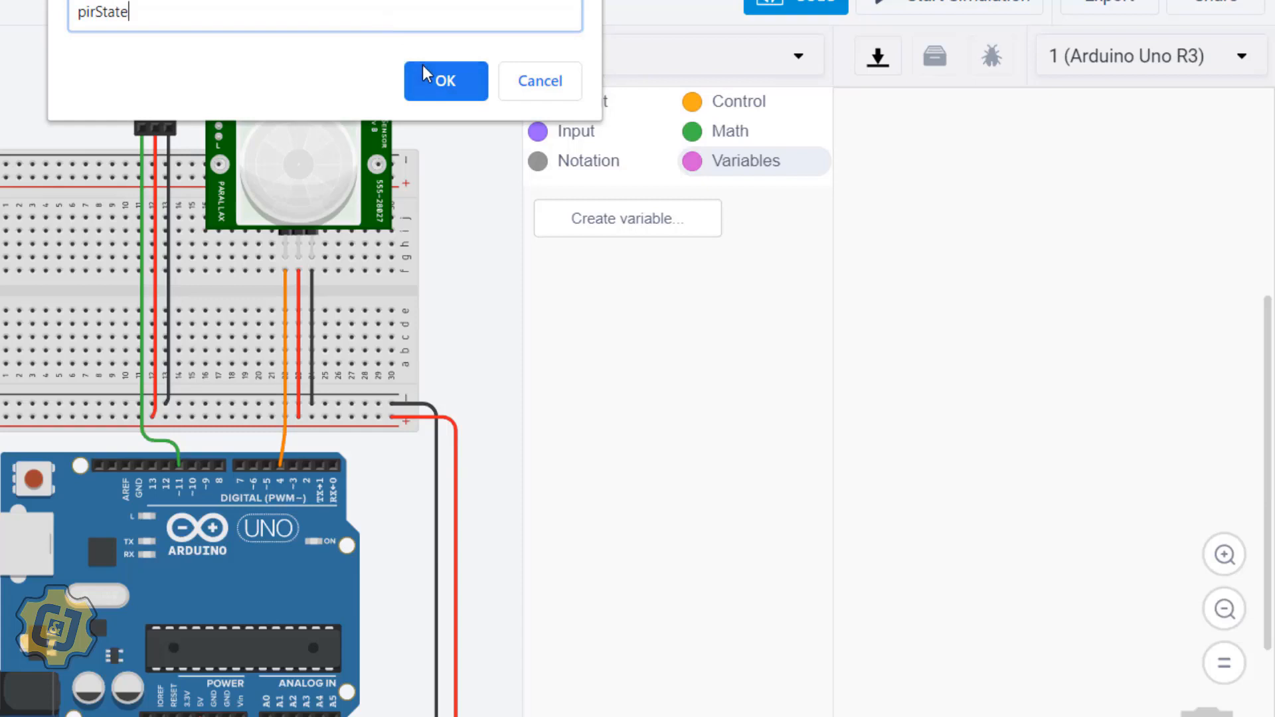
click(445, 80)
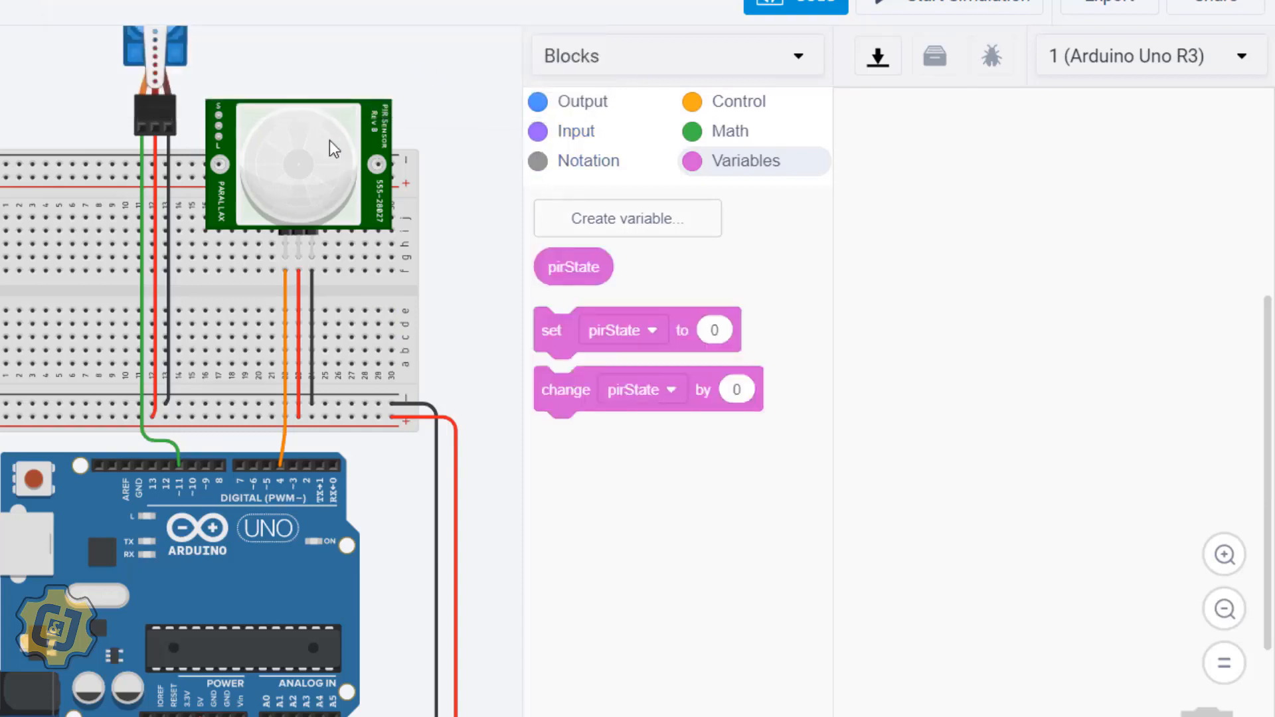
mouse_move(836, 476)
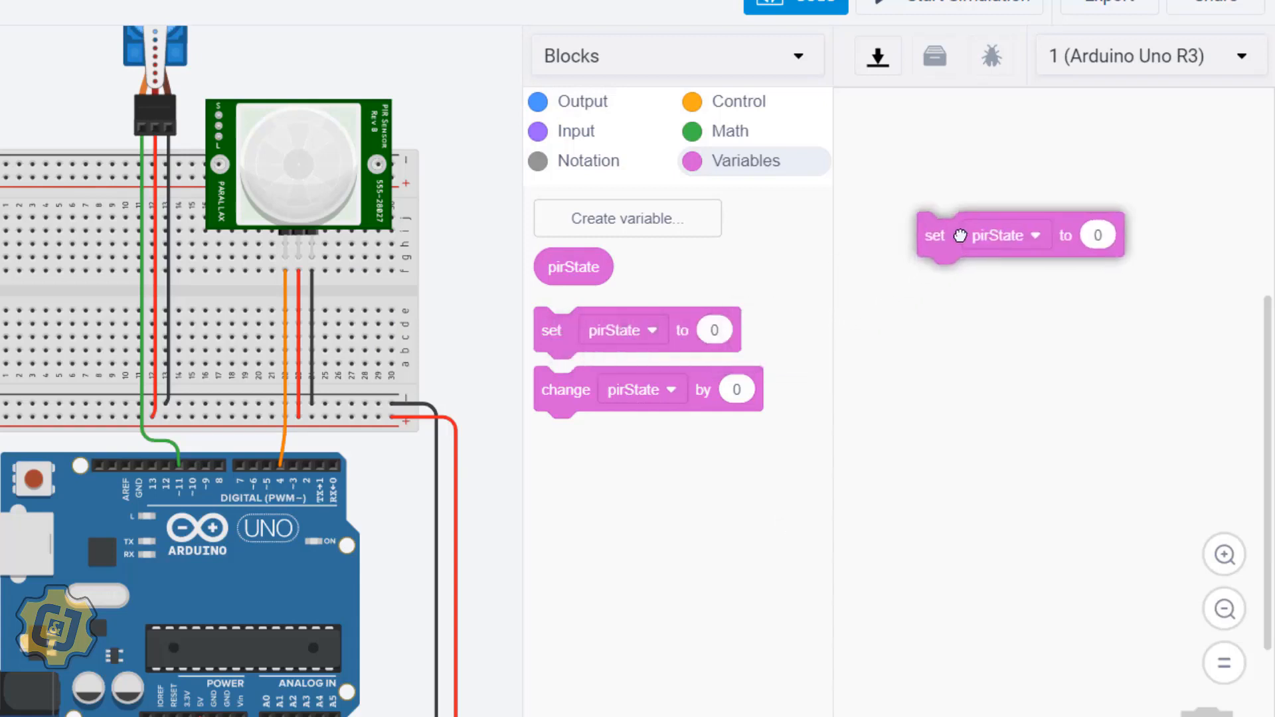
- Place a 'set pirState' block reading digital pin 4
click(1097, 235)
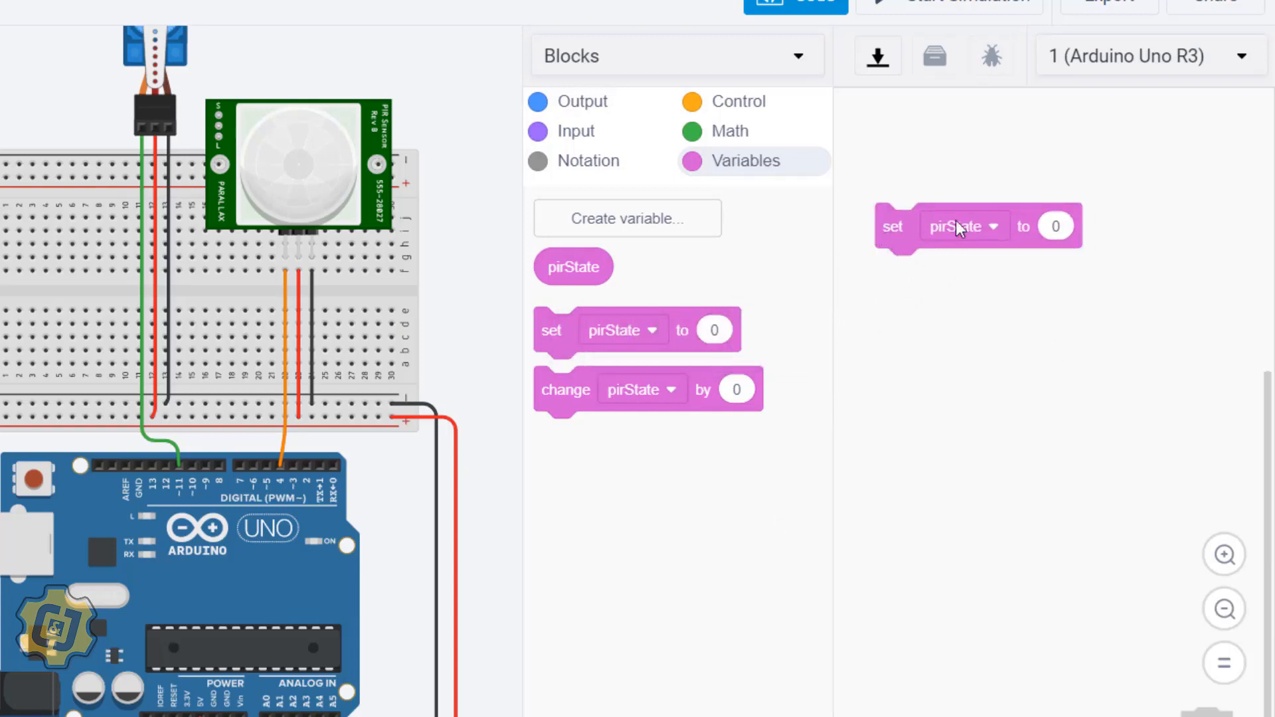
mouse_move(1039, 243)
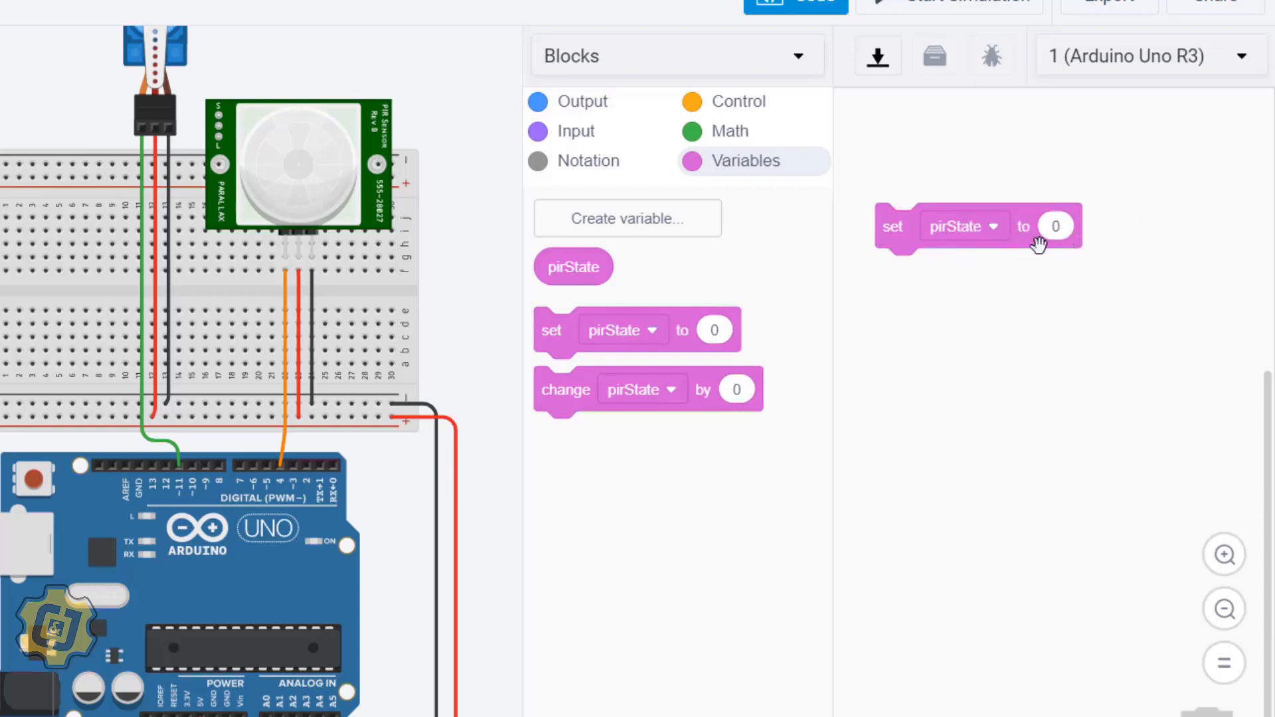
mouse_move(320, 195)
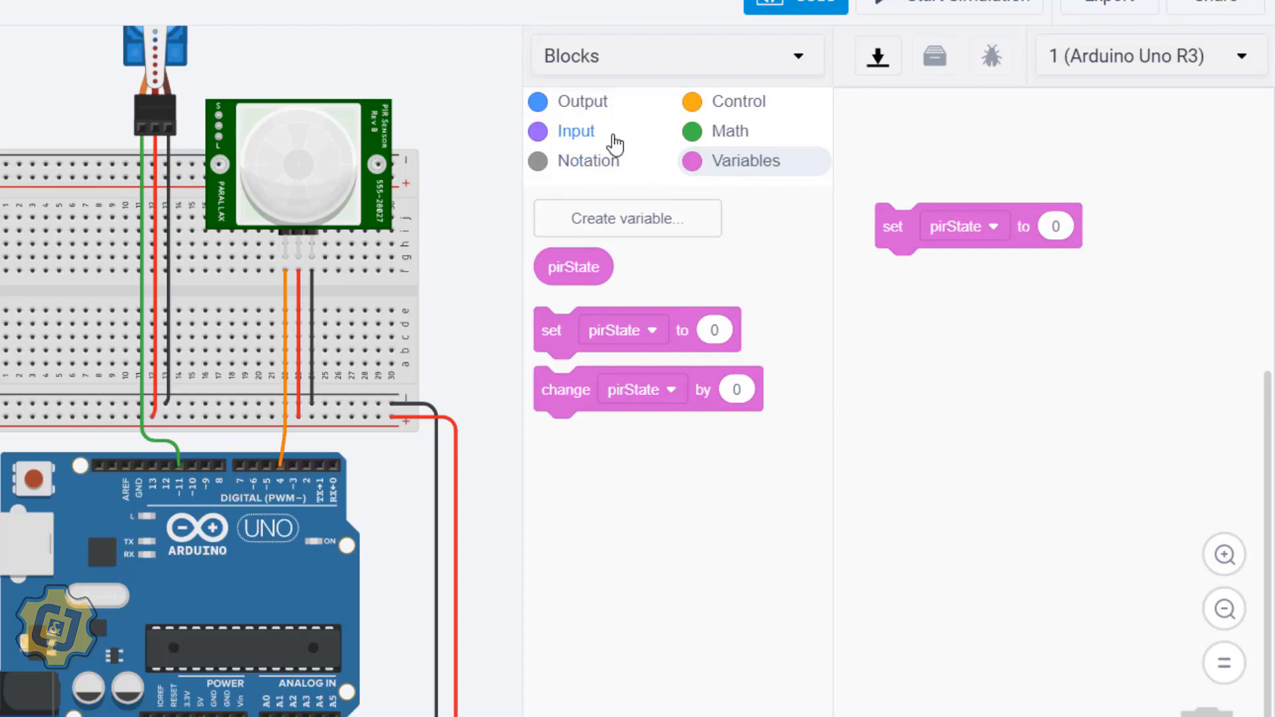
click(576, 131)
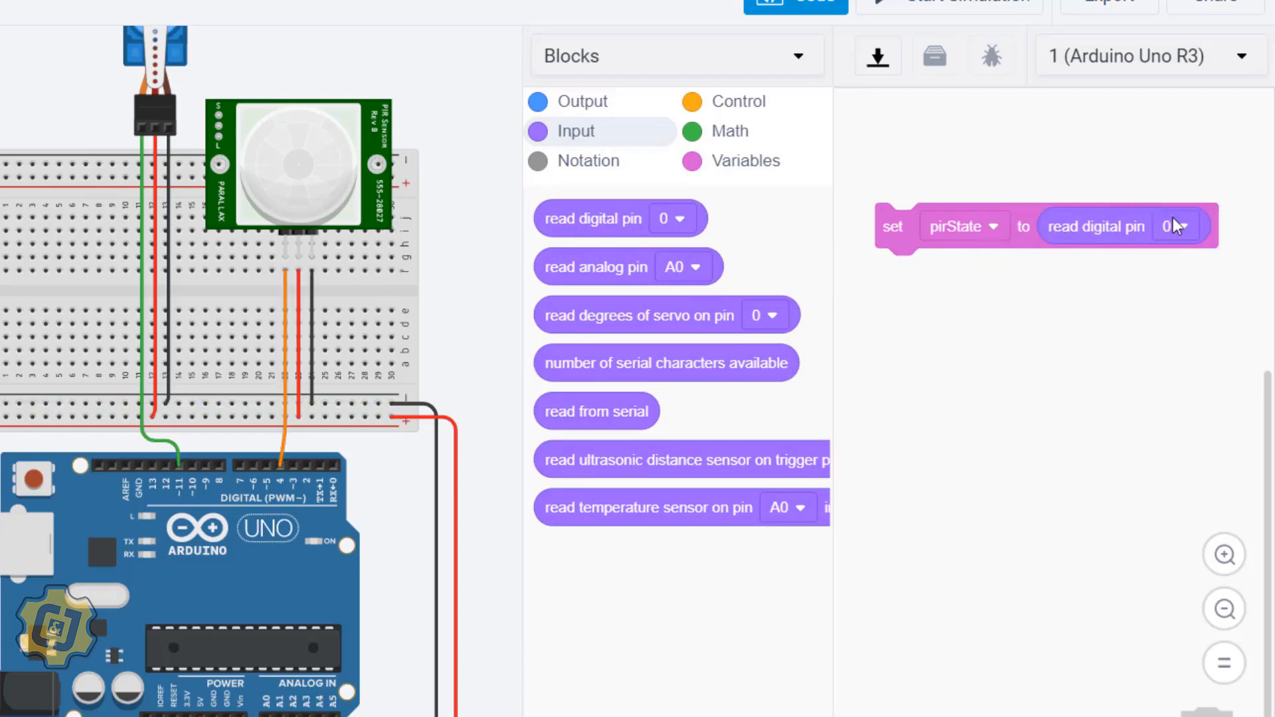
click(1174, 226)
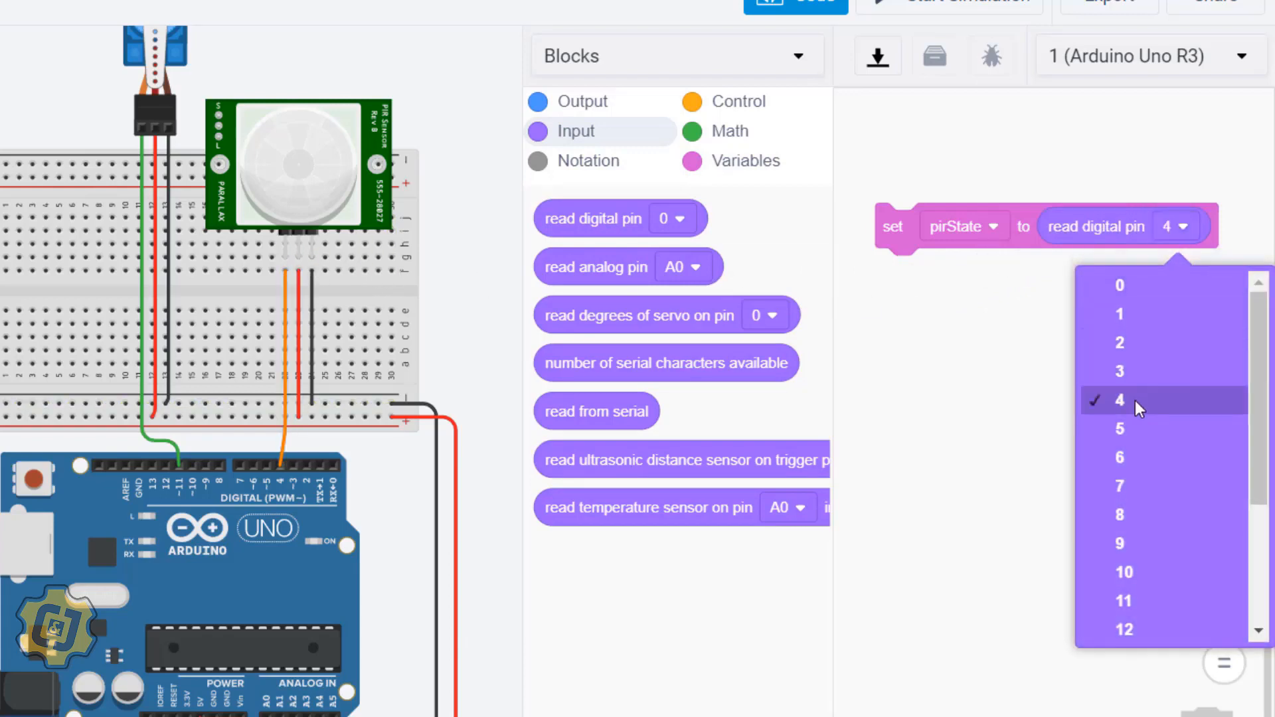
click(1119, 399)
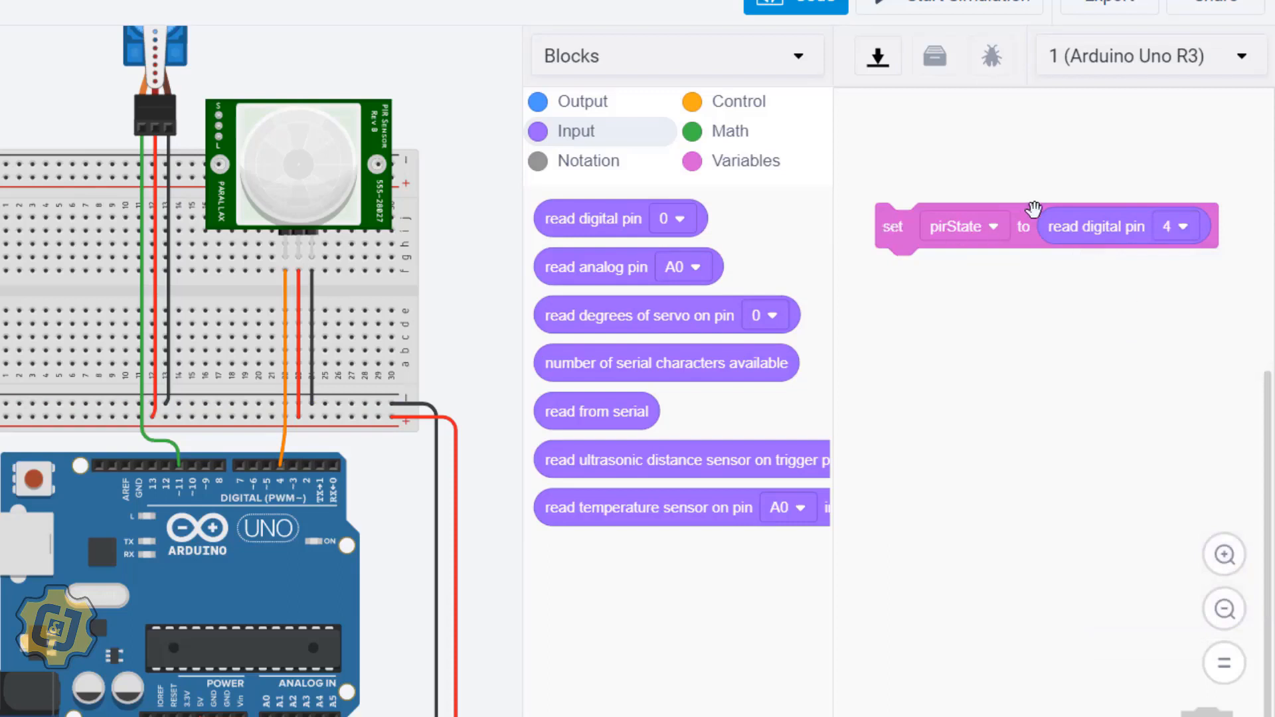
mouse_move(972, 272)
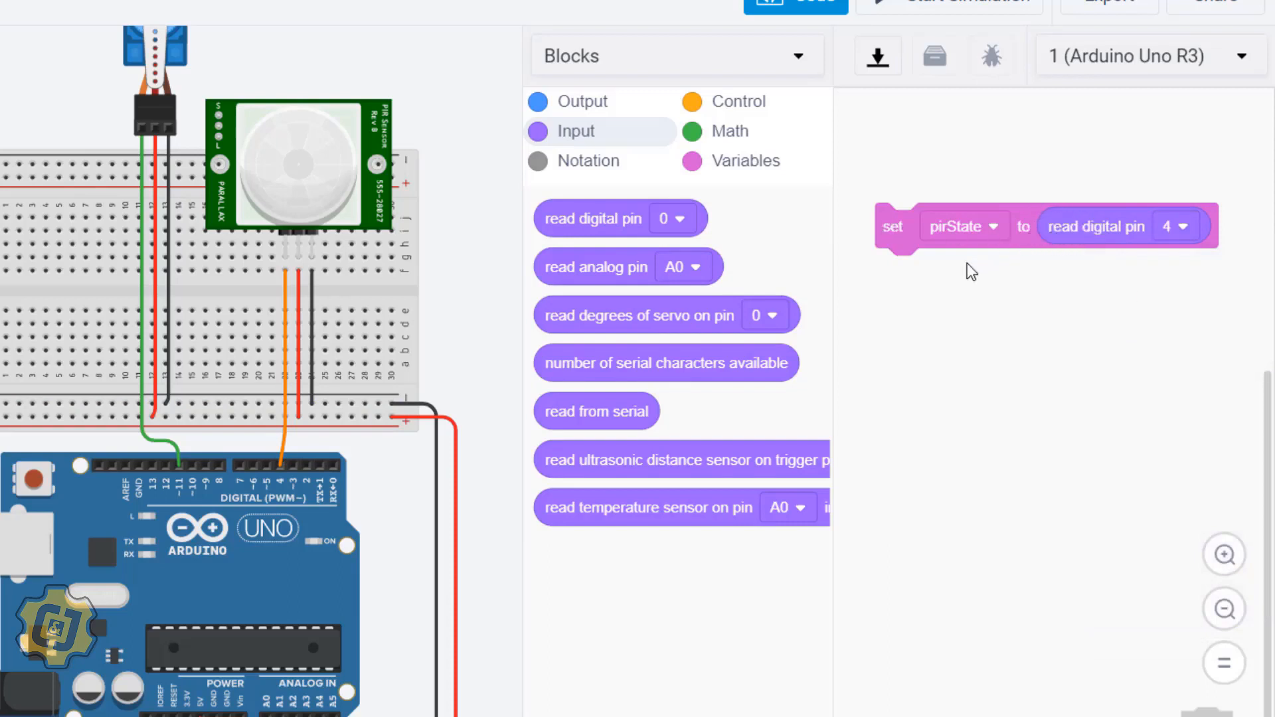
mouse_move(974, 243)
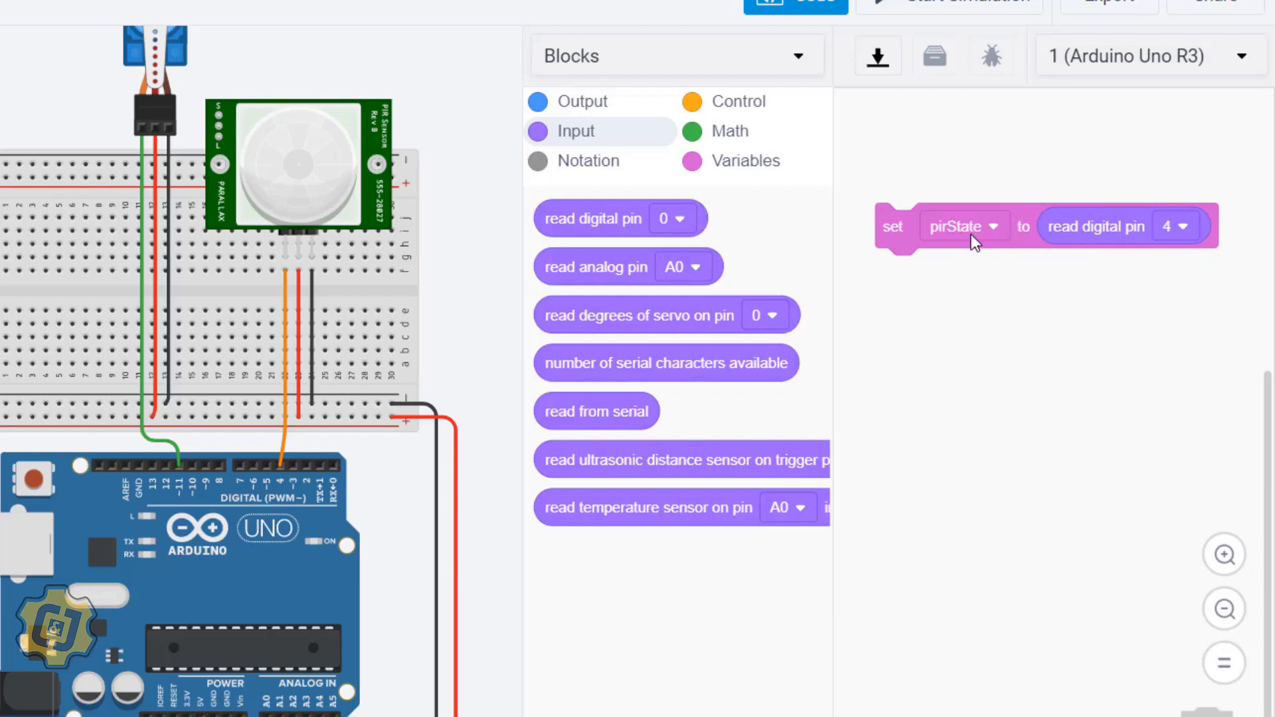
mouse_move(963, 231)
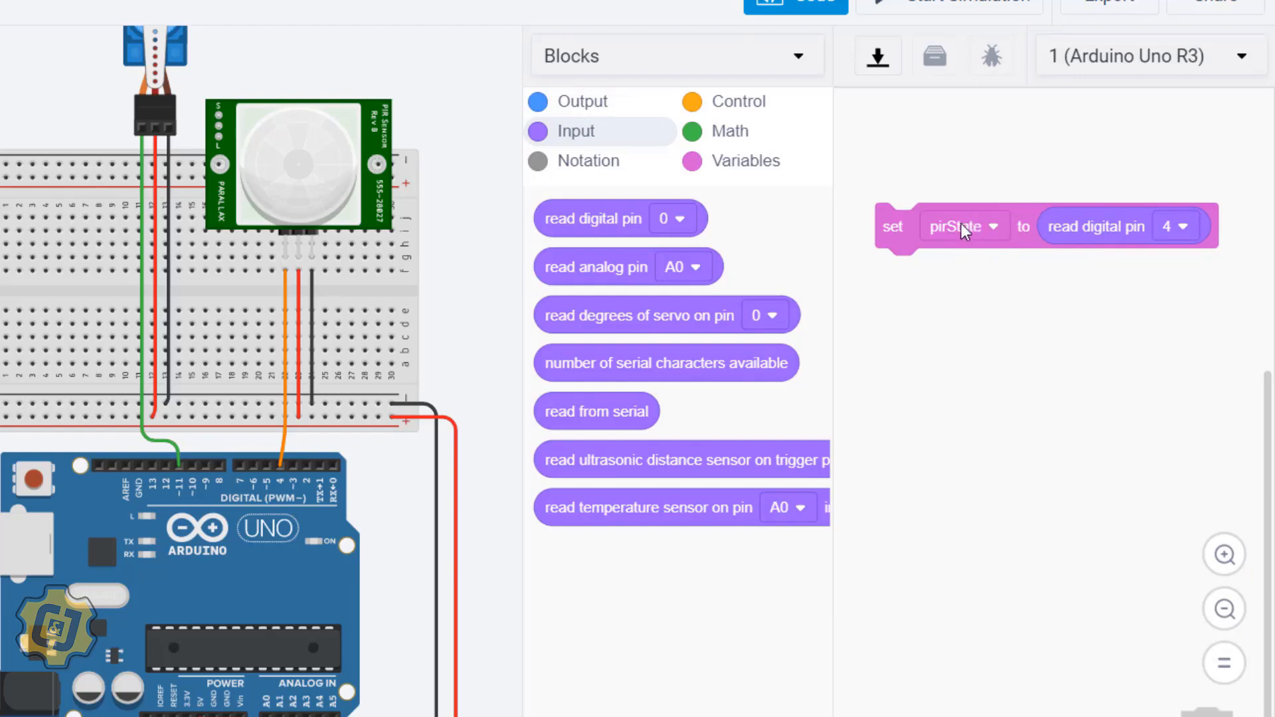
mouse_move(963, 243)
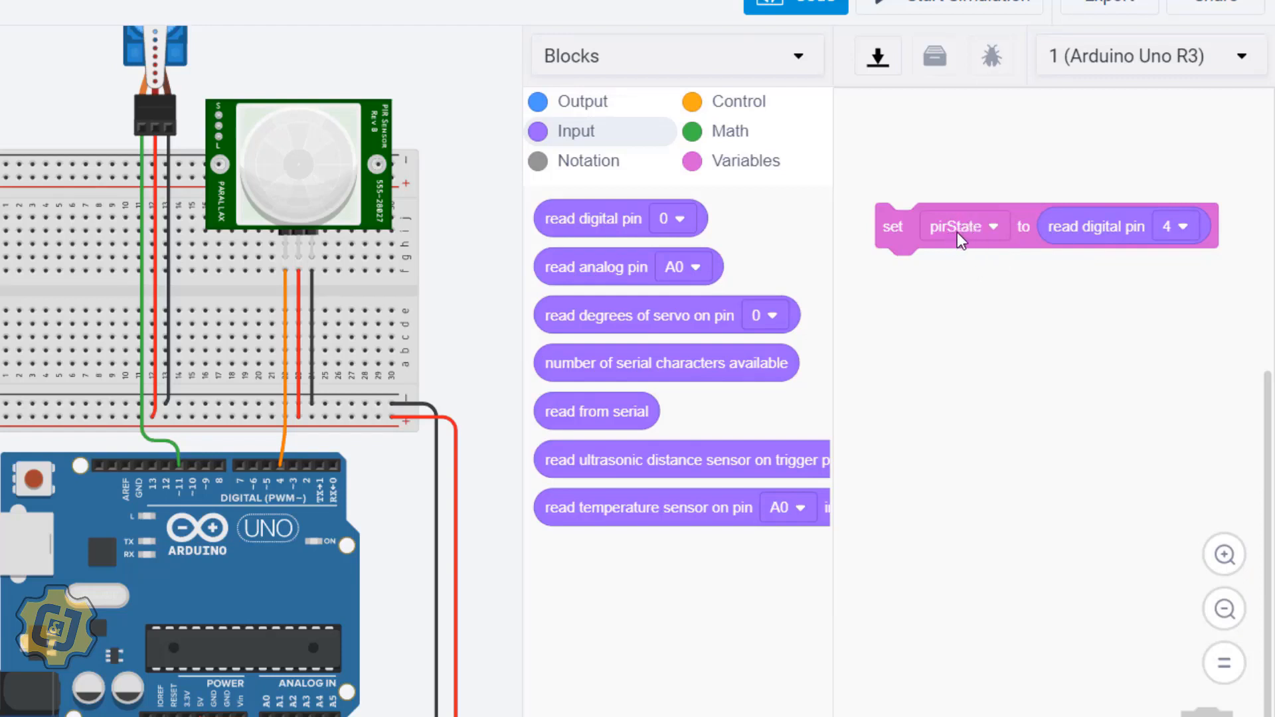
mouse_move(986, 250)
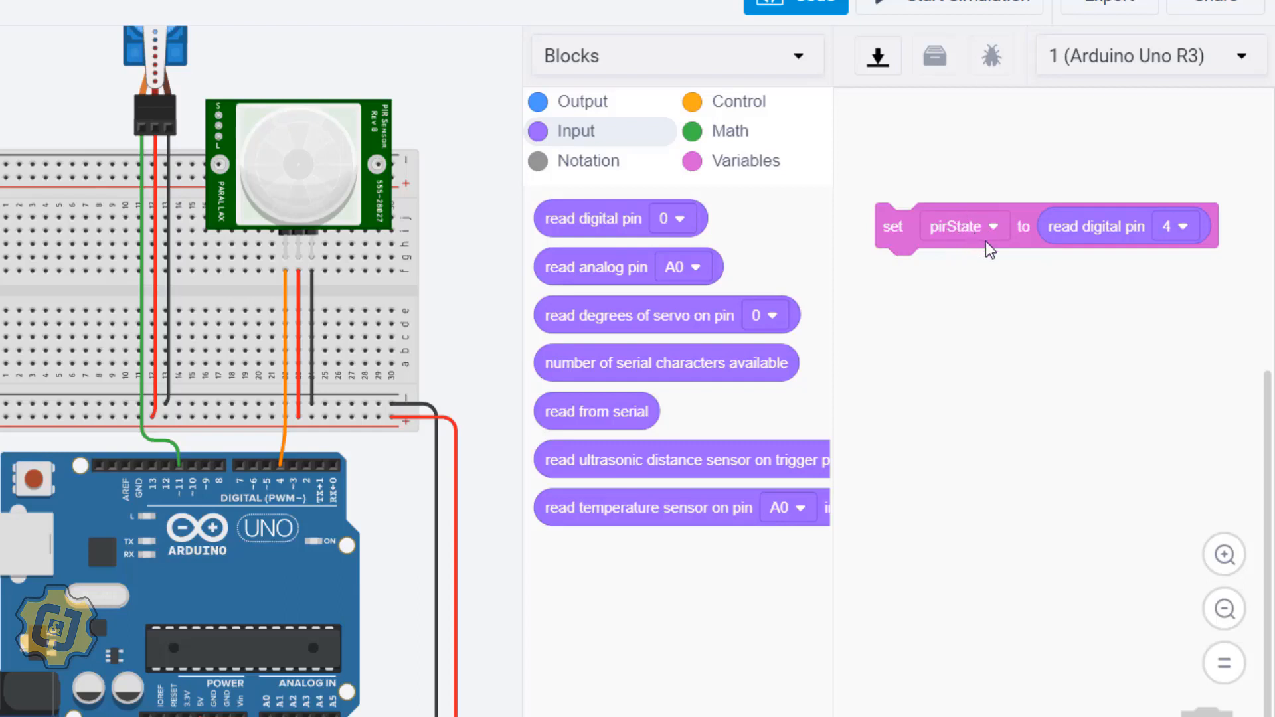
mouse_move(701, 155)
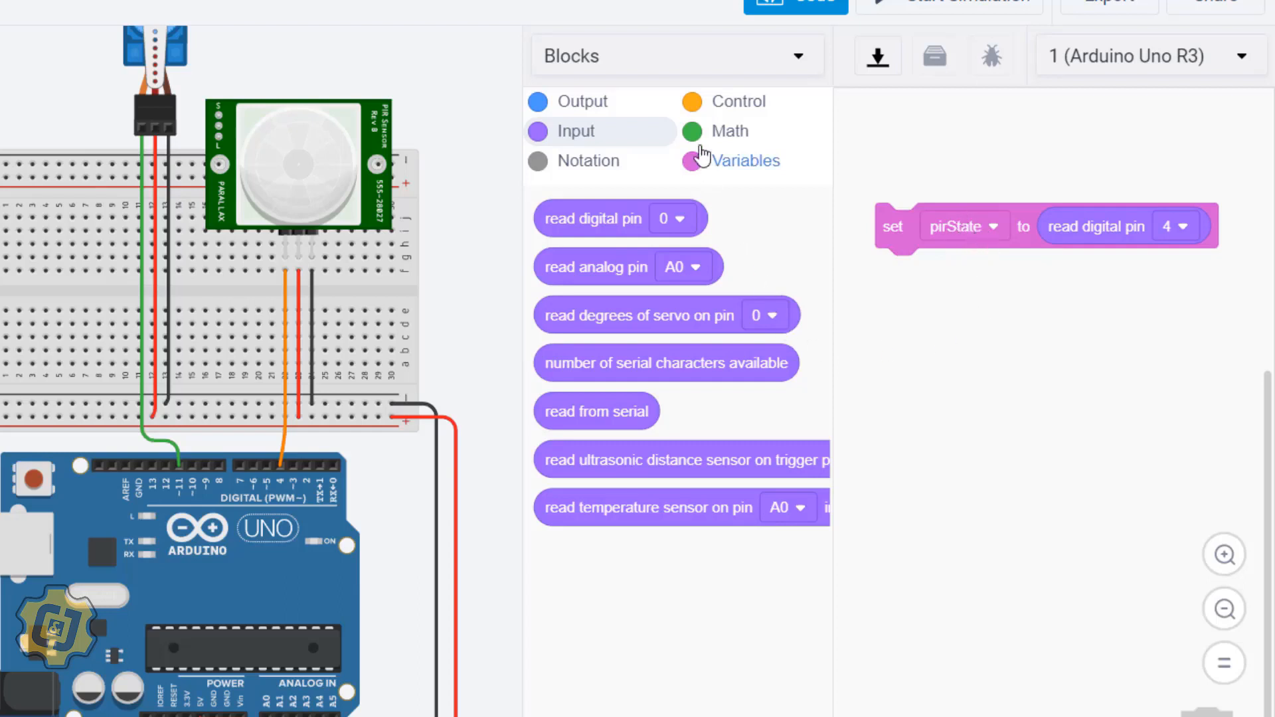
- Add an if-else block whose condition checks pirState = 1
click(737, 101)
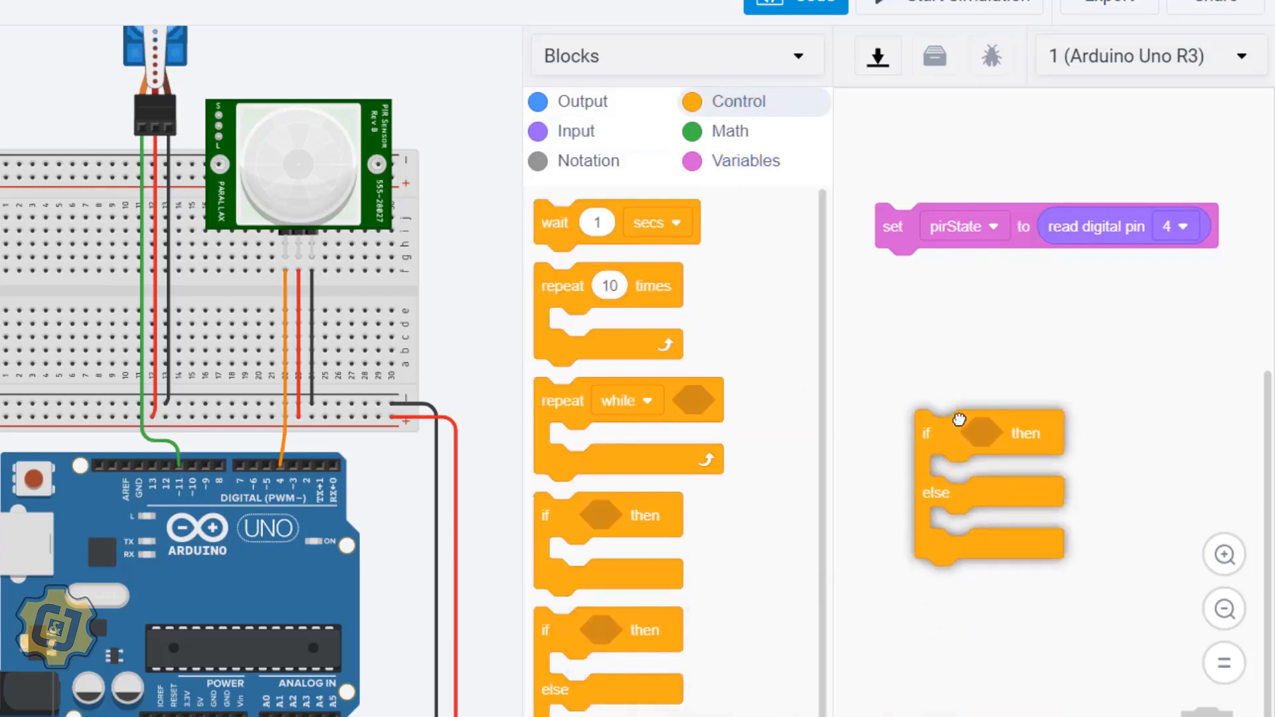
click(727, 131)
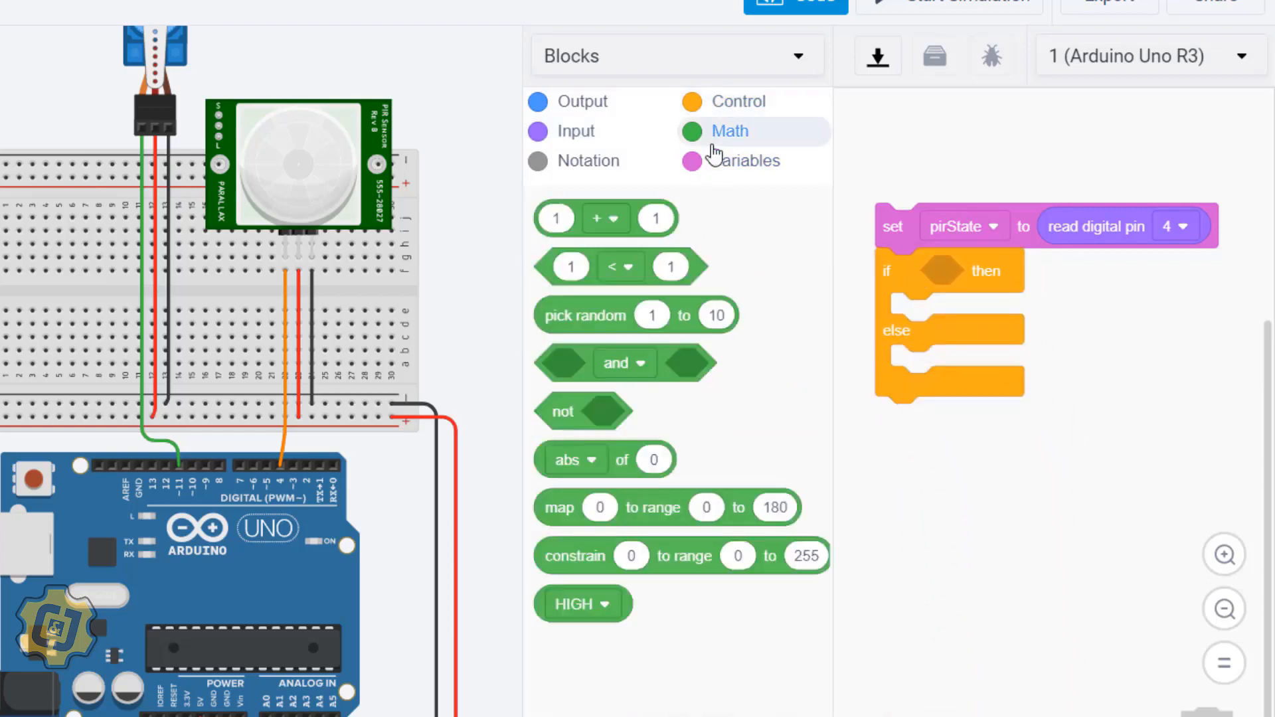
mouse_move(572, 280)
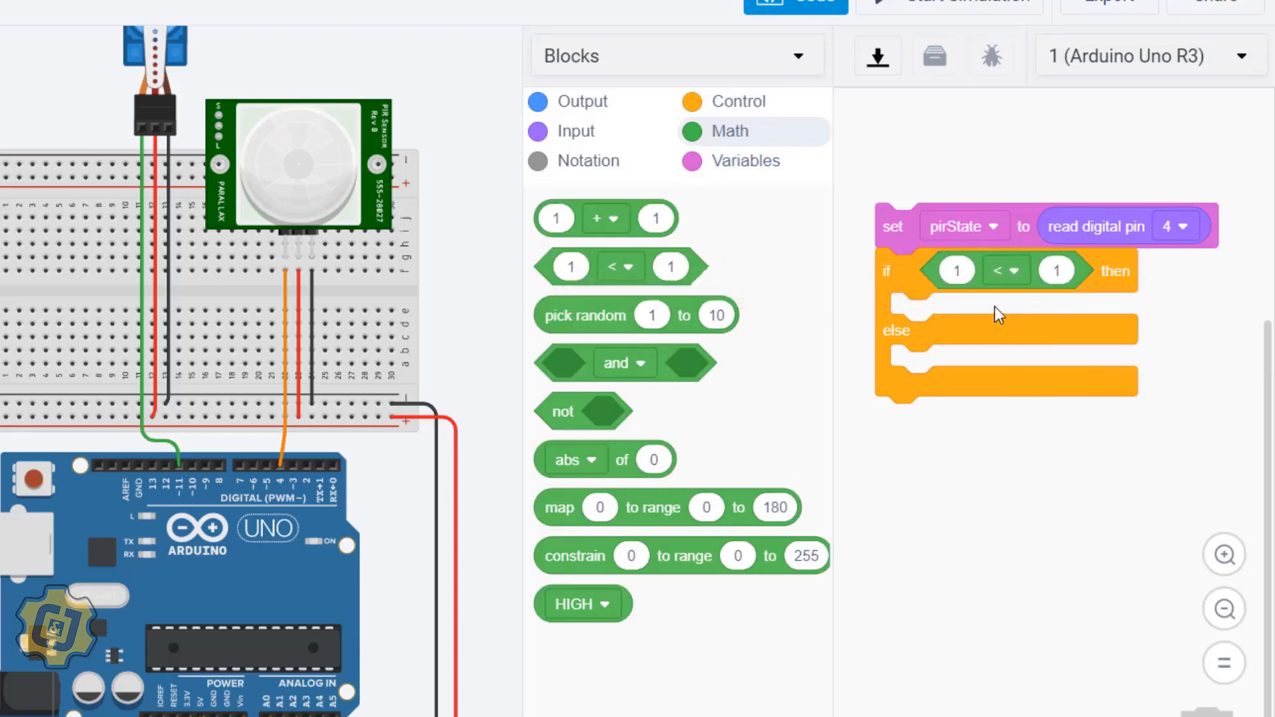
mouse_move(966, 270)
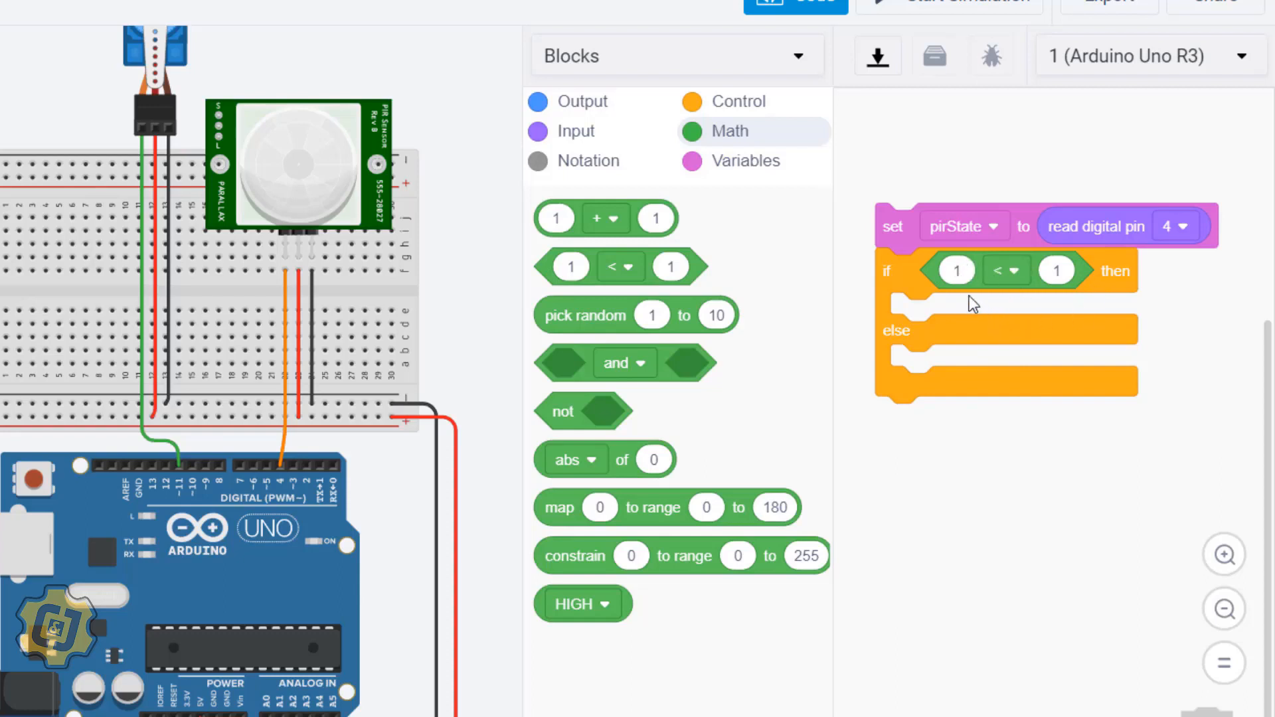
mouse_move(961, 236)
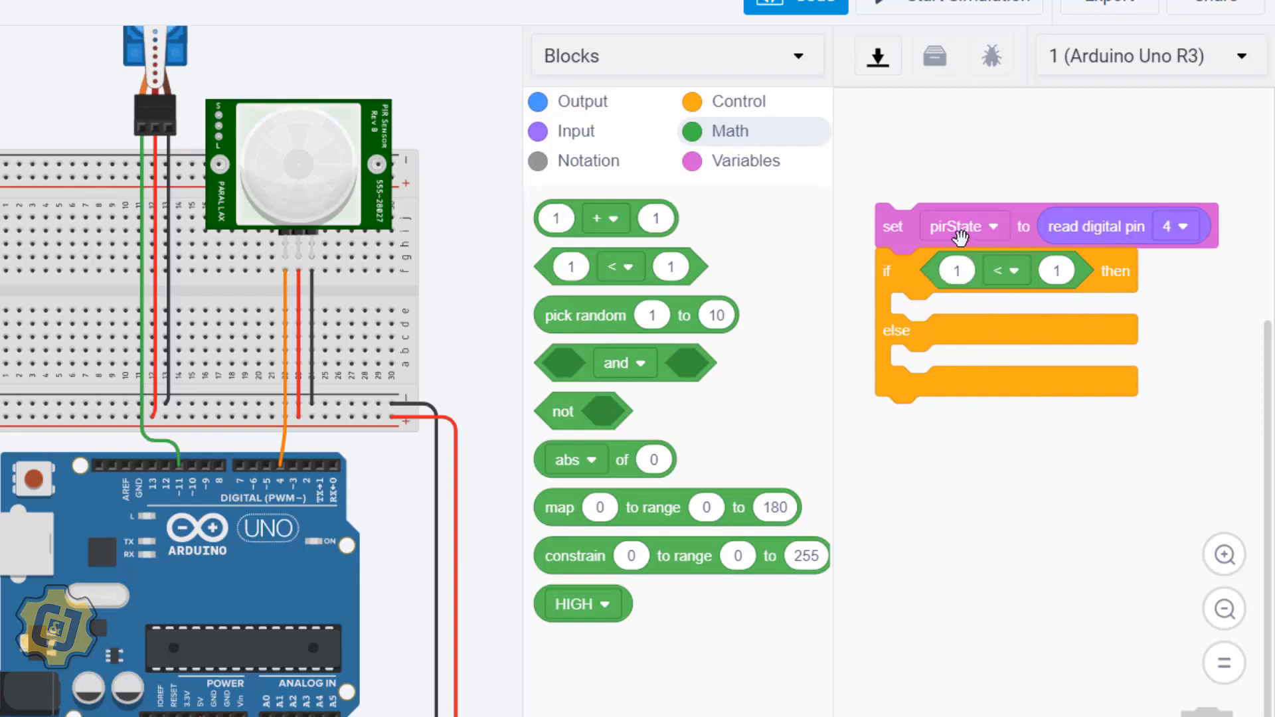
click(743, 160)
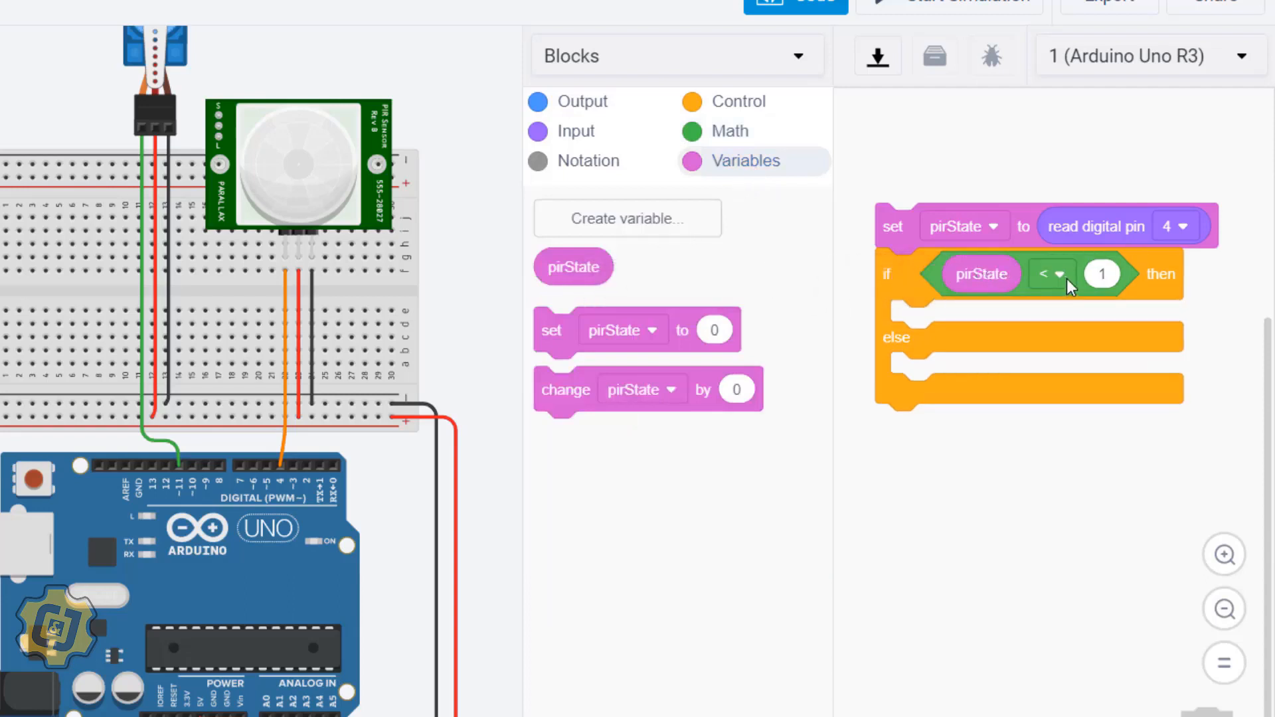
click(1051, 274)
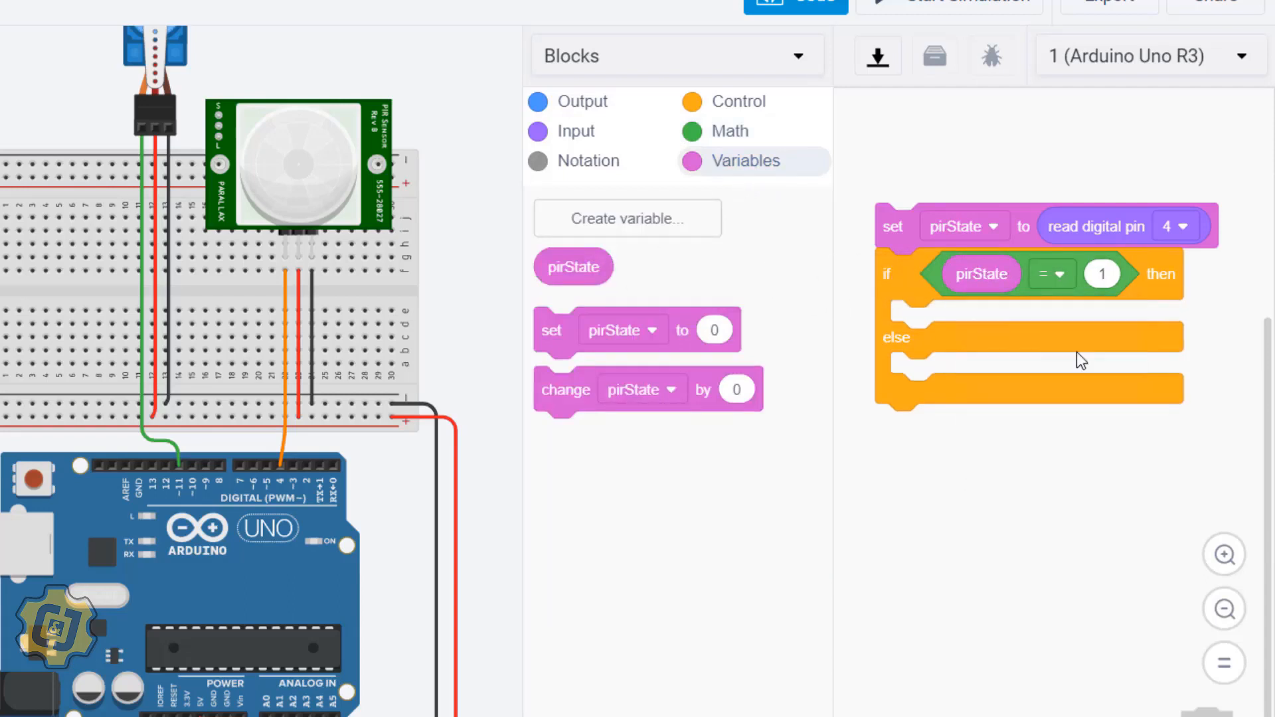
mouse_move(347, 279)
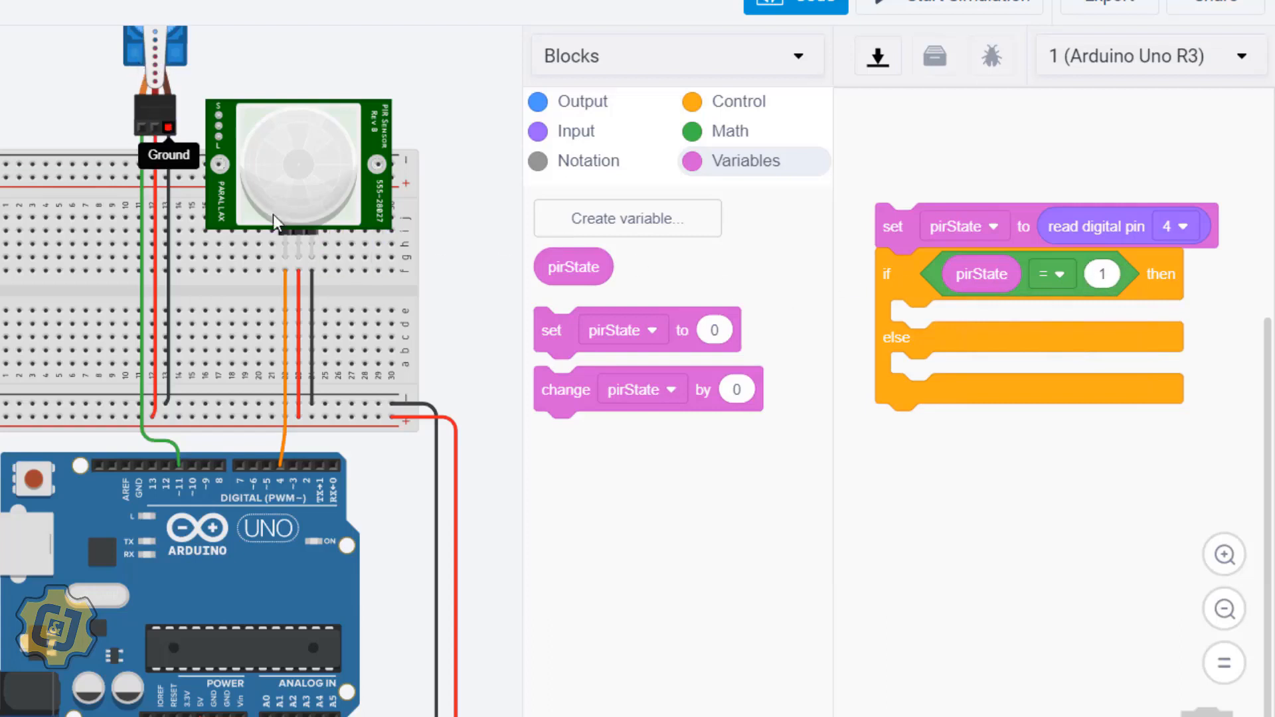
- Add rotate servo blocks, setting the then-branch servo to pin 11 at 180 degrees
click(581, 101)
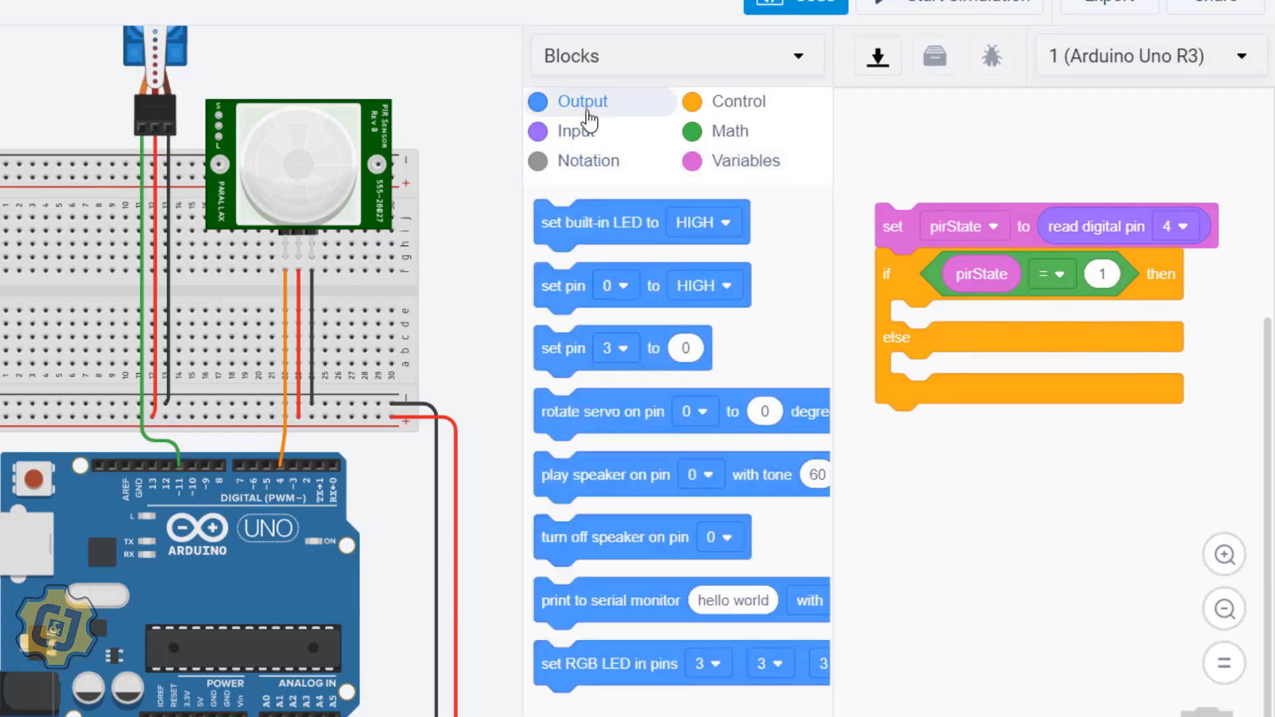
mouse_move(605, 405)
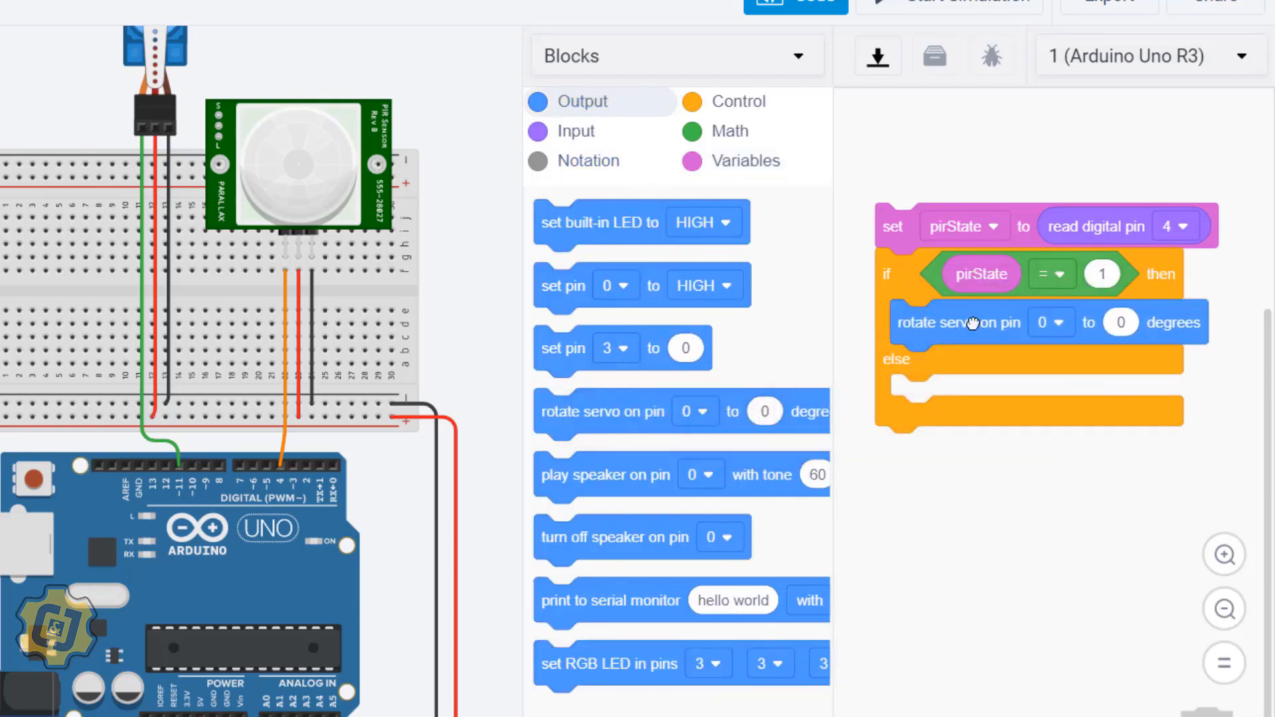
mouse_move(982, 346)
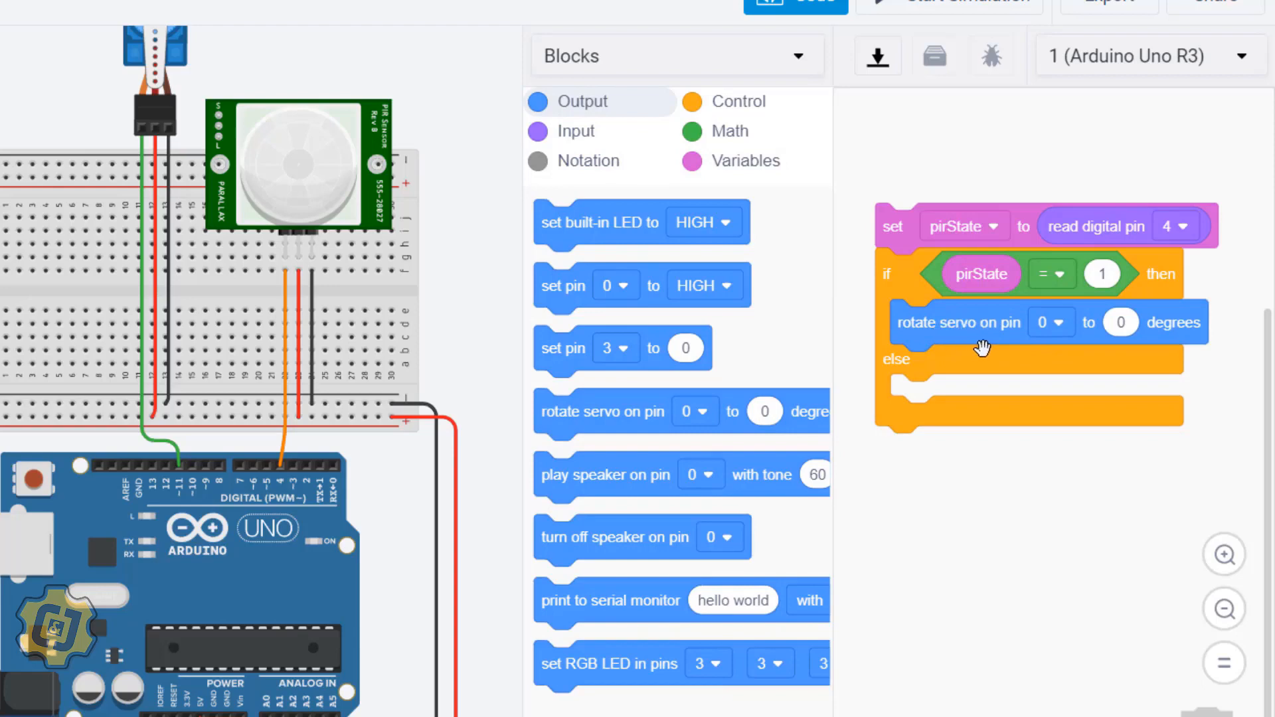
mouse_move(1051, 337)
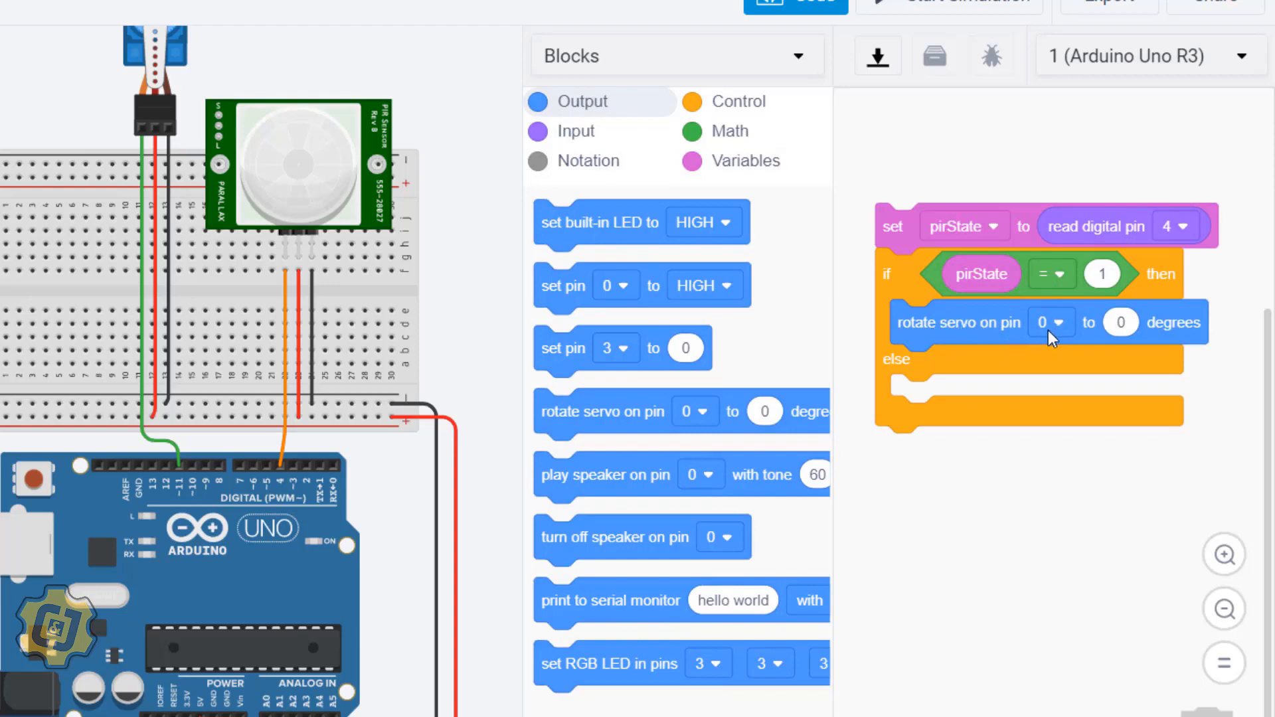
mouse_move(246, 427)
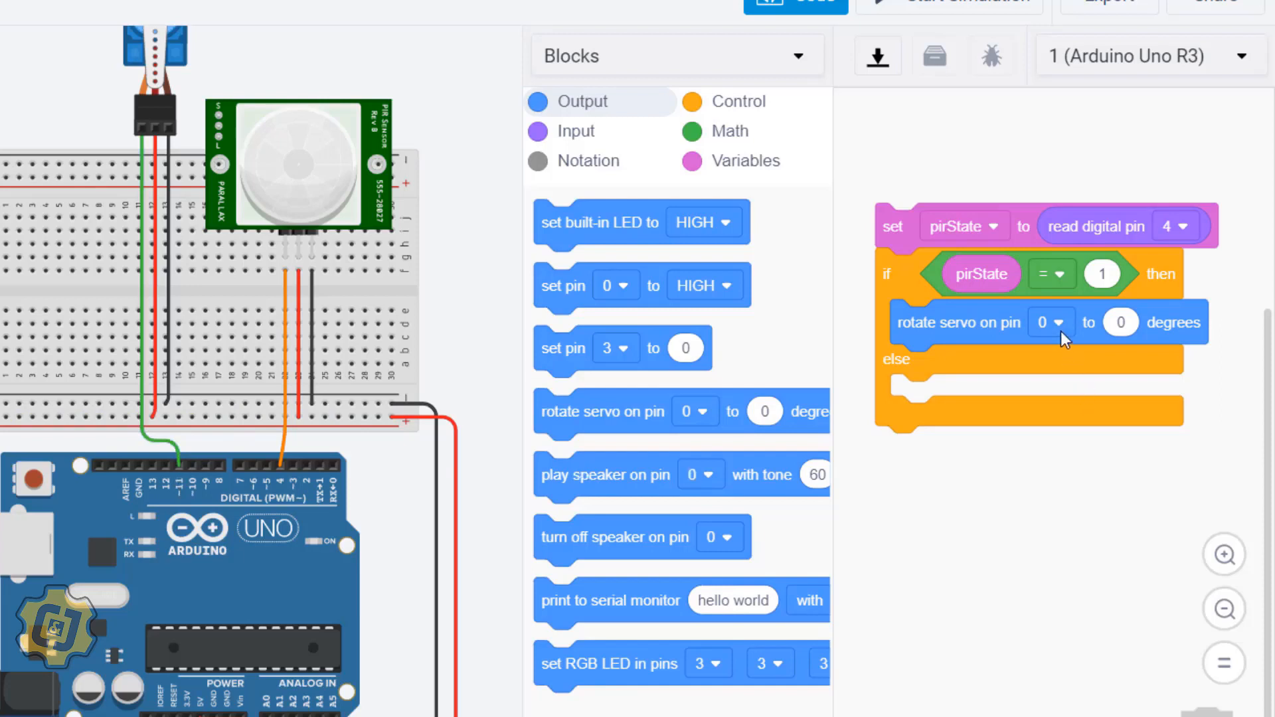
click(1049, 322)
text(180)
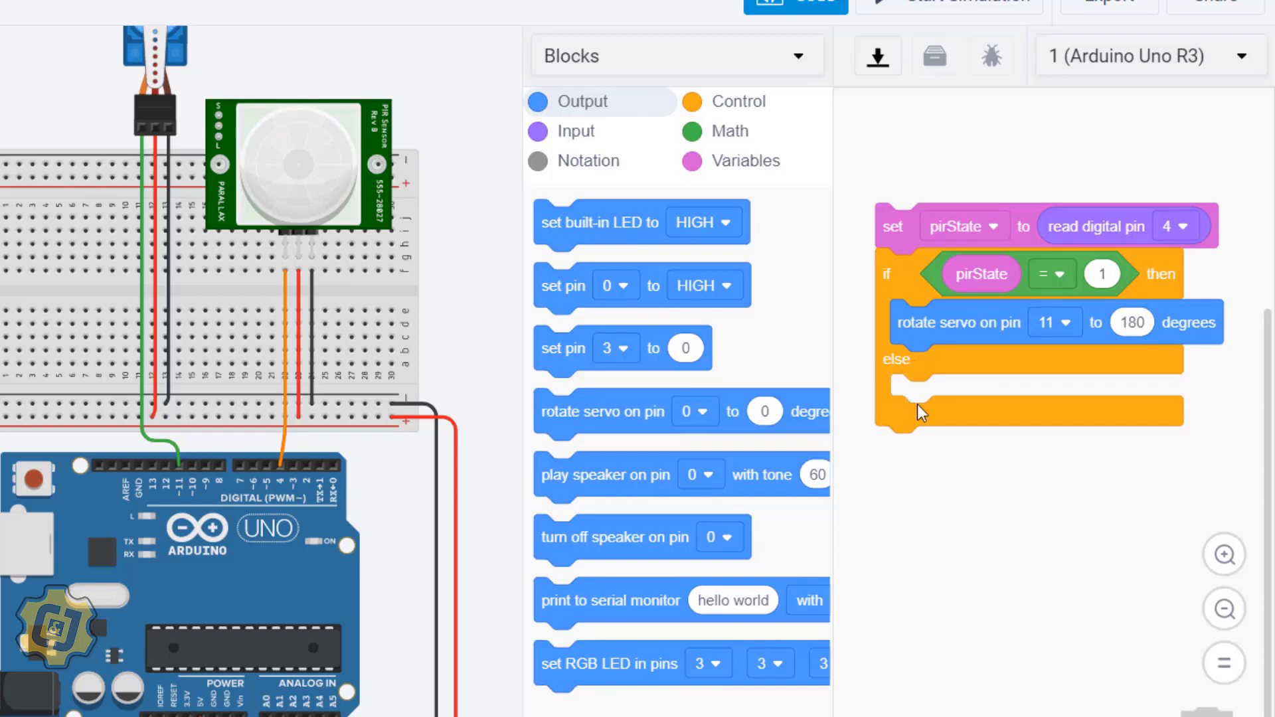
mouse_move(1018, 283)
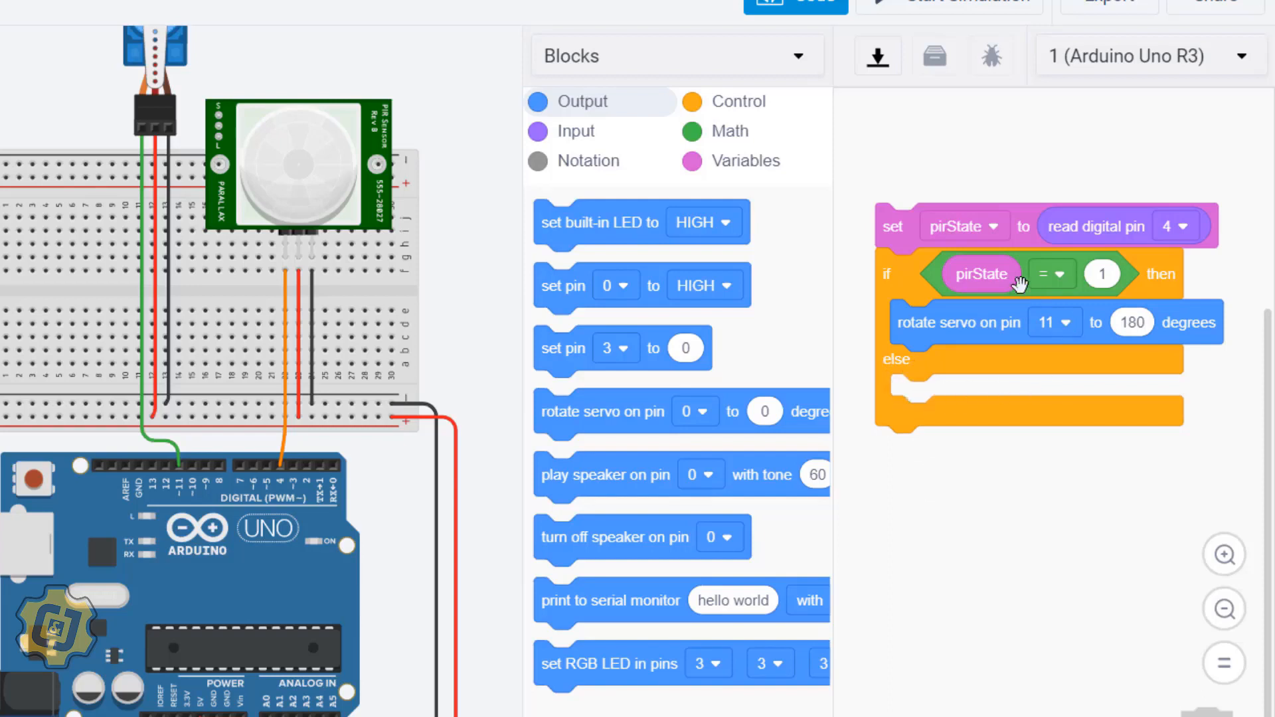
mouse_move(752, 279)
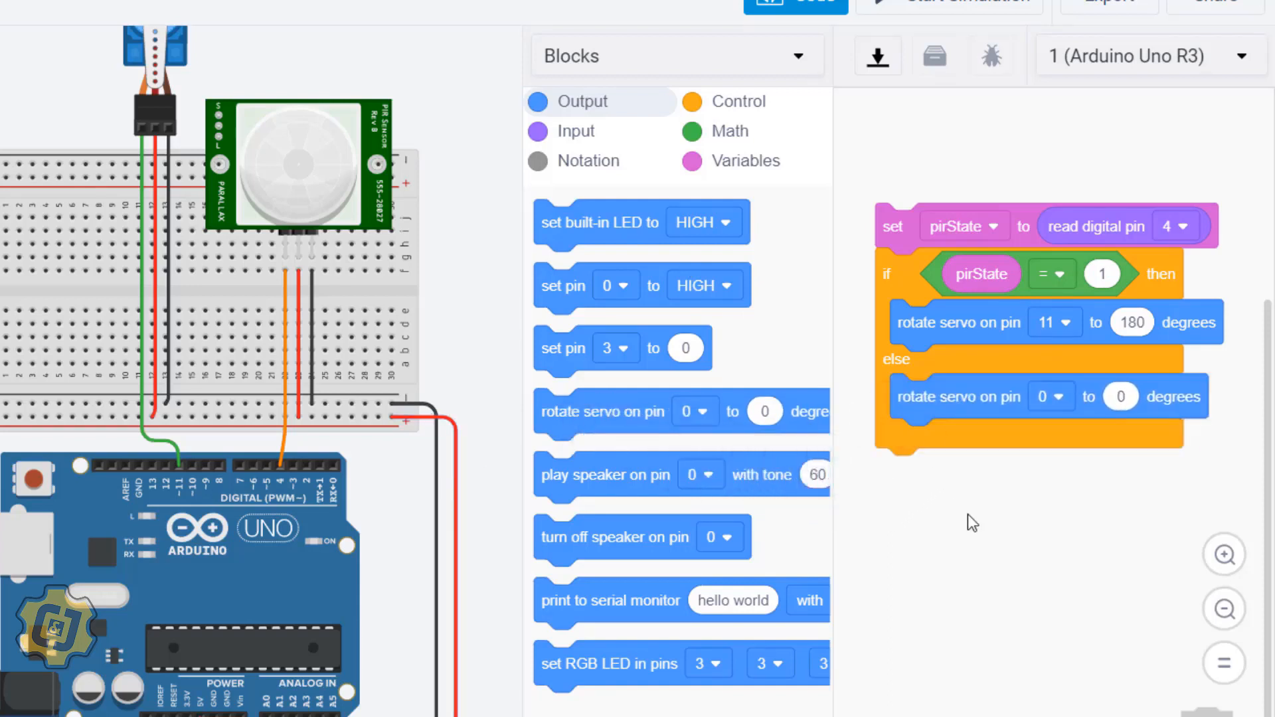
- Set the else-branch servo block to pin 11, keeping 0 degrees
click(1048, 397)
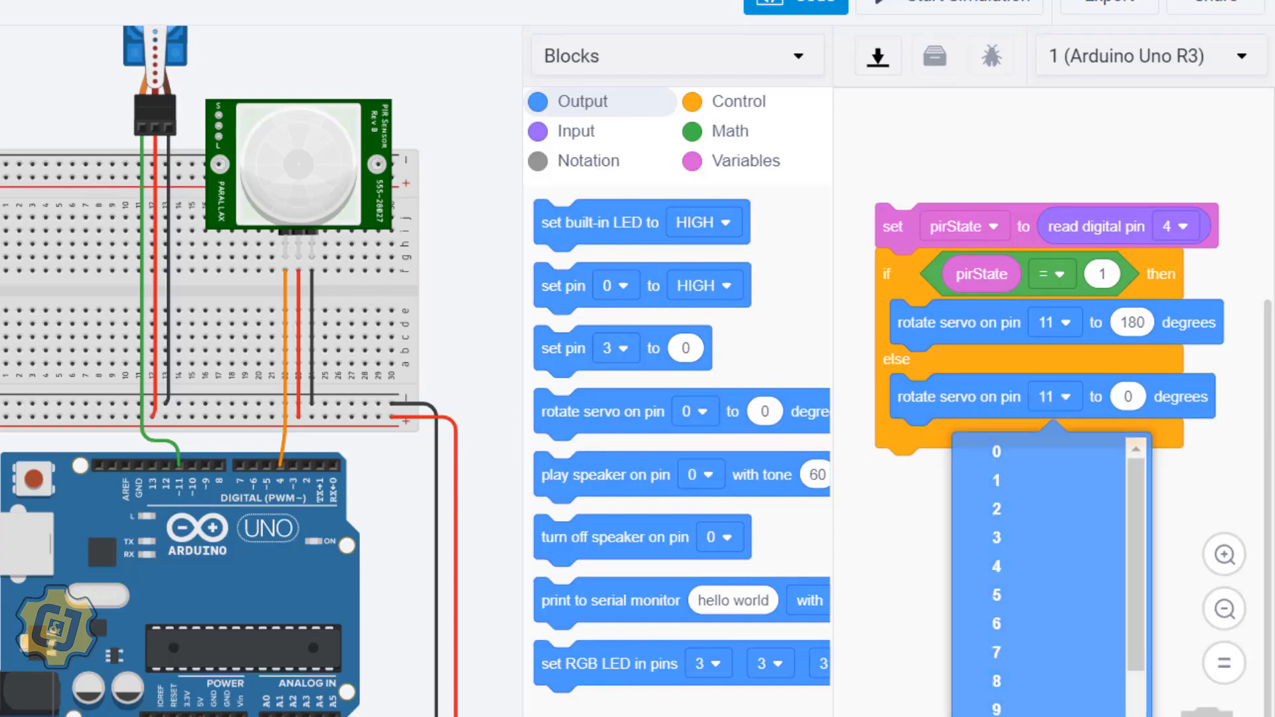
click(996, 452)
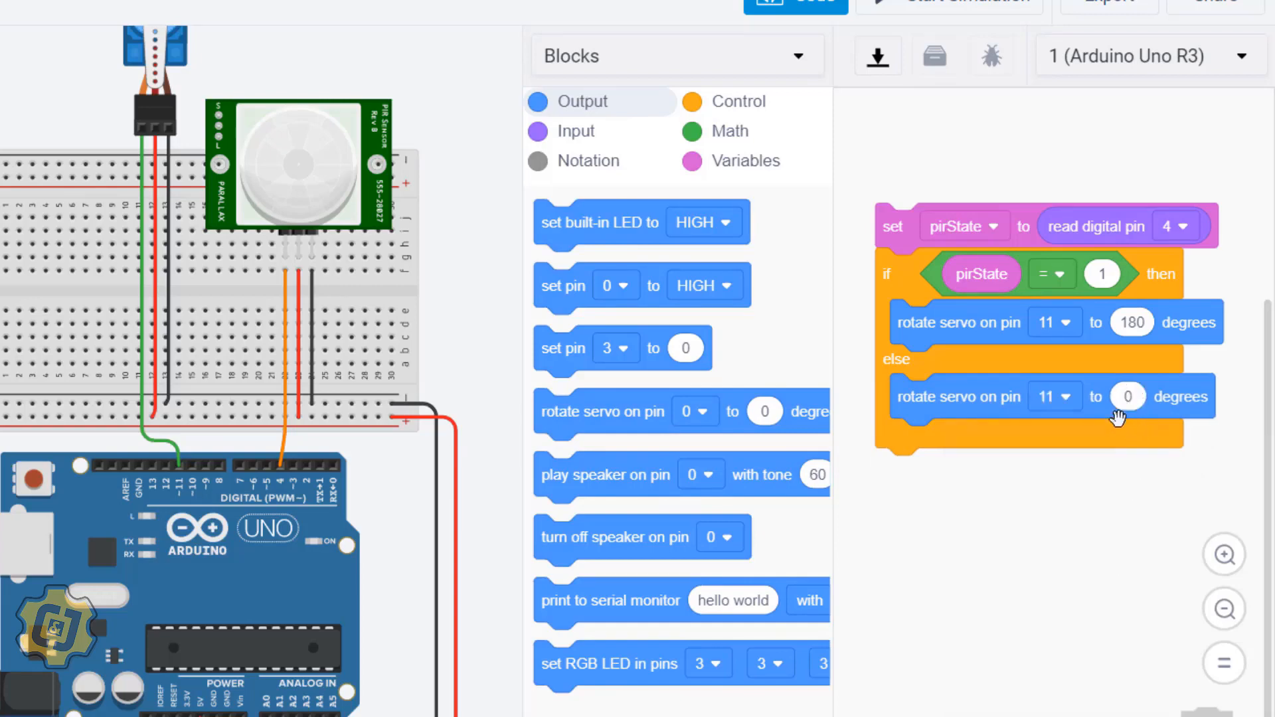
mouse_move(837, 44)
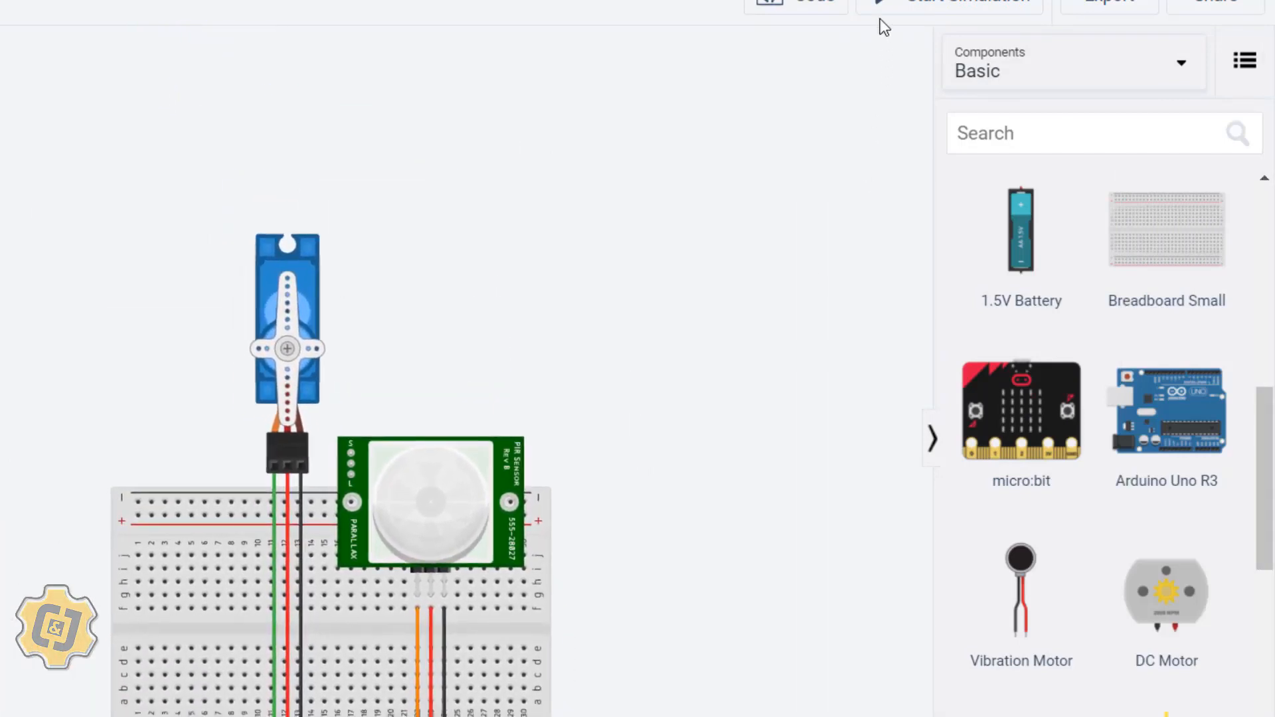
- Start the simulation and reveal the PIR sensor's detection target
click(949, 3)
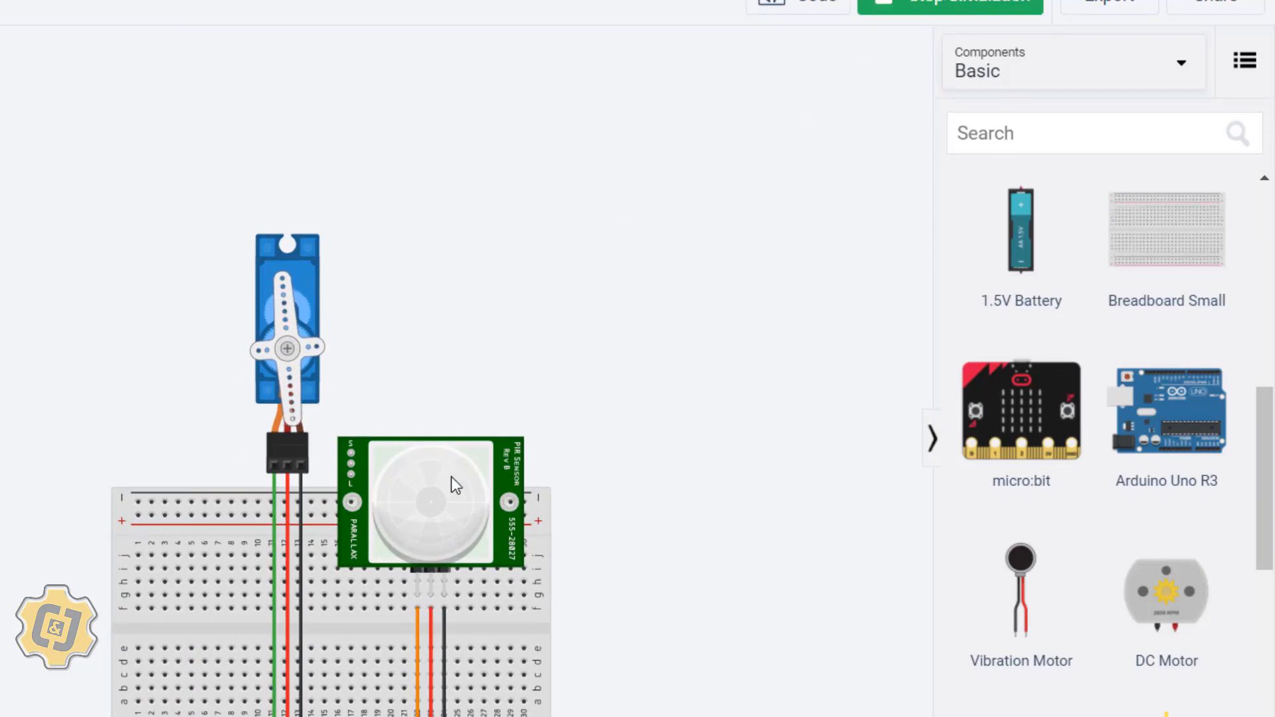
click(430, 500)
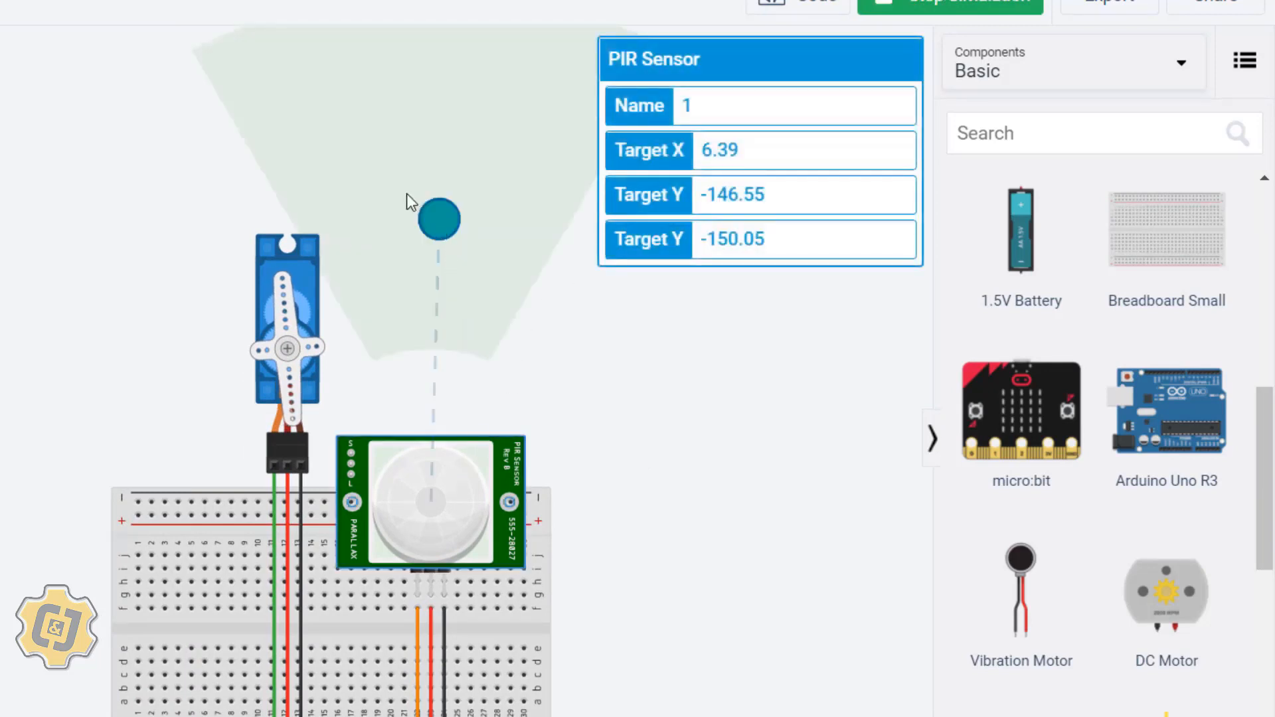